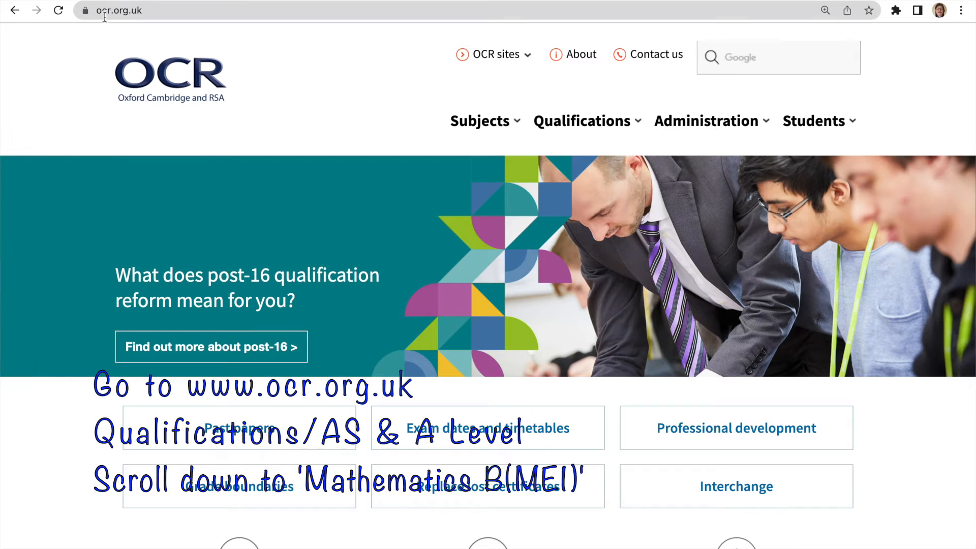
- From OCR's Mathematics B (MEI) assessment page, download Large data set 7 (2025 series)
{"action": "left_click", "coordinate": [581, 121]}
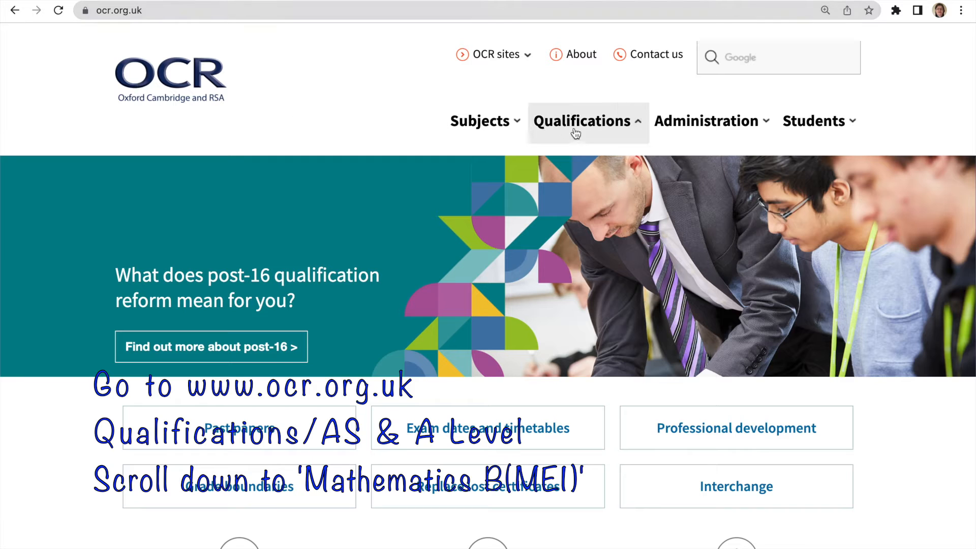
{"action": "left_click", "coordinate": [581, 121]}
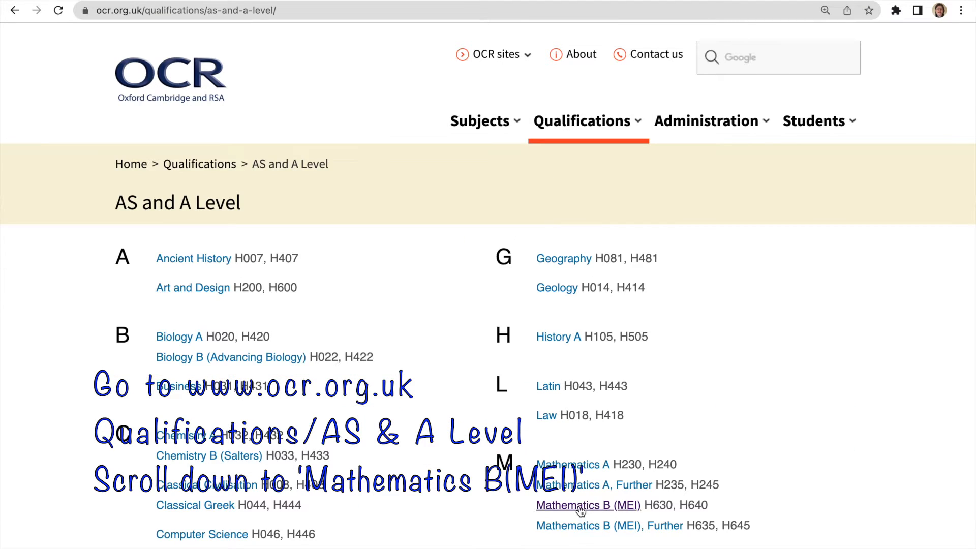
{"action": "left_click", "coordinate": [587, 504]}
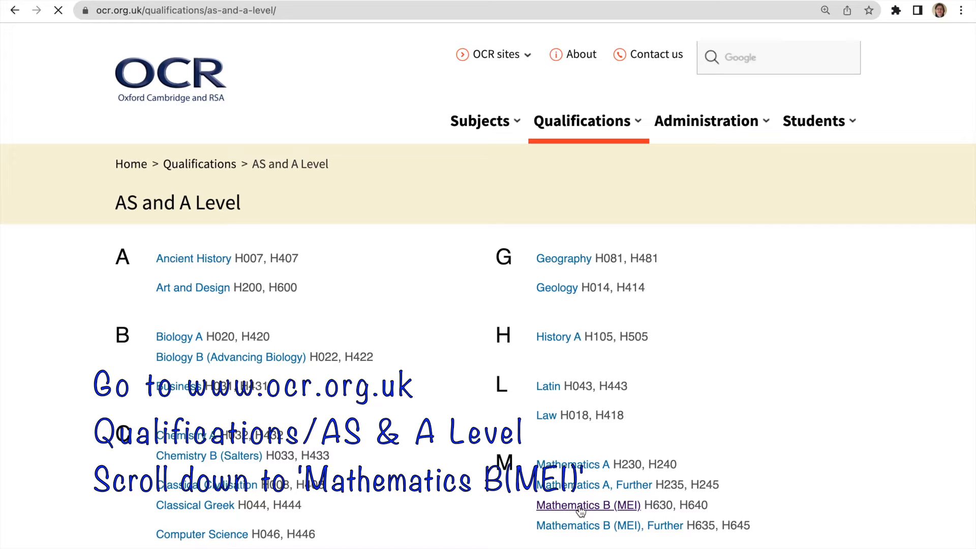
{"action": "left_click", "coordinate": [587, 505]}
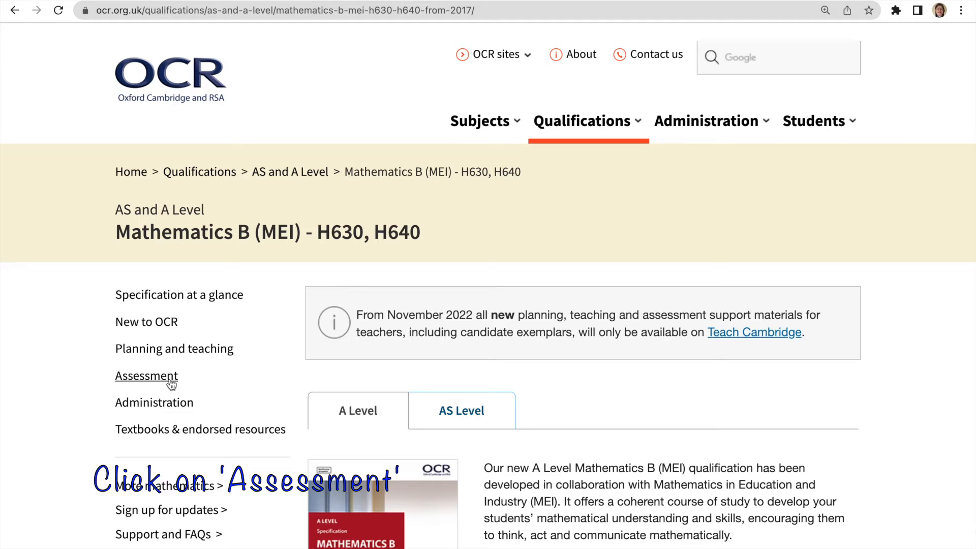
{"action": "left_click", "coordinate": [146, 375]}
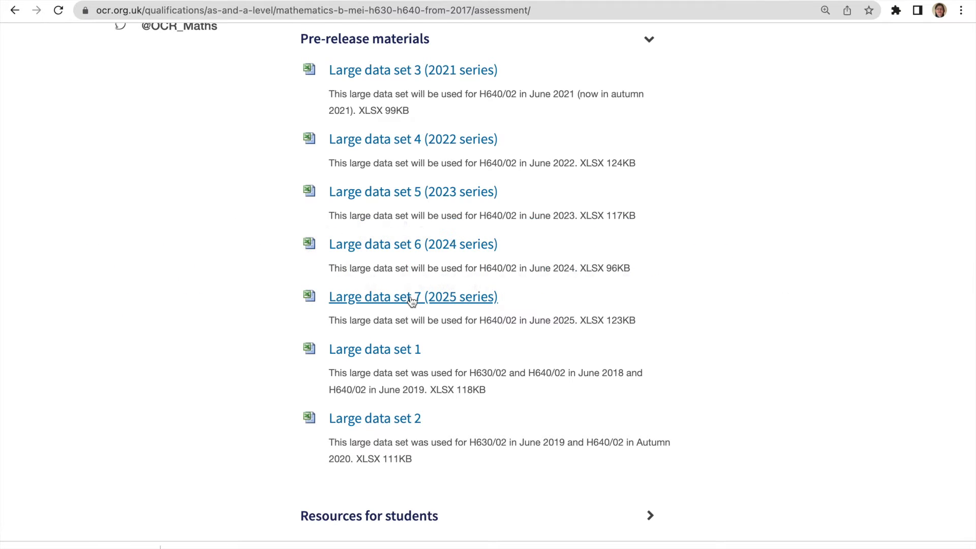
{"action": "left_click", "coordinate": [413, 296]}
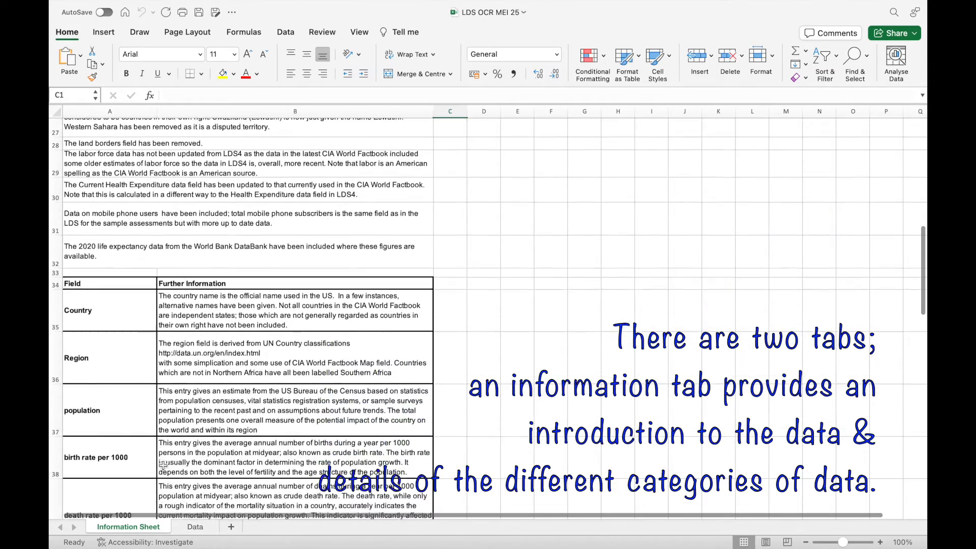
{"action": "scroll", "scroll_direction": "down", "scroll_amount": 3}
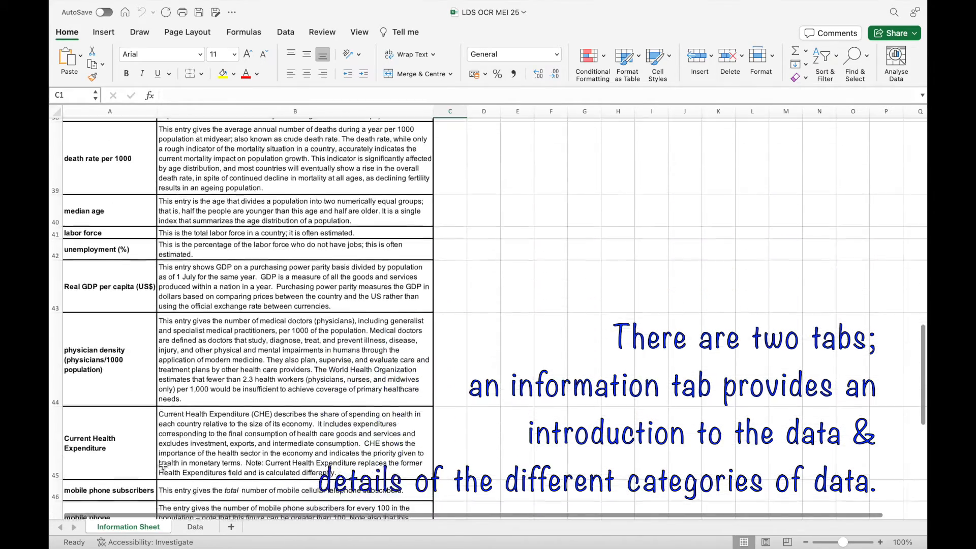
{"action": "scroll", "scroll_direction": "down", "scroll_amount": 3}
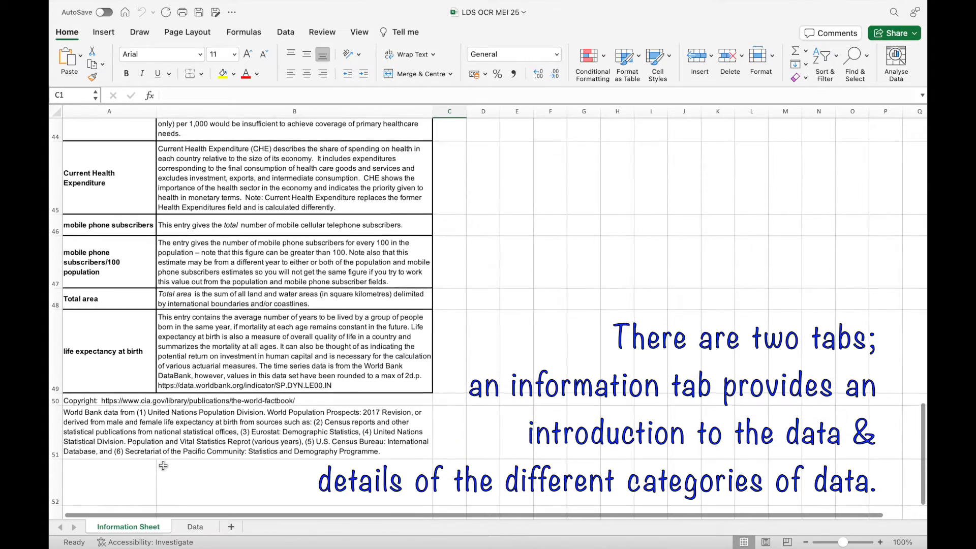
{"action": "scroll", "scroll_direction": "down", "scroll_amount": 3}
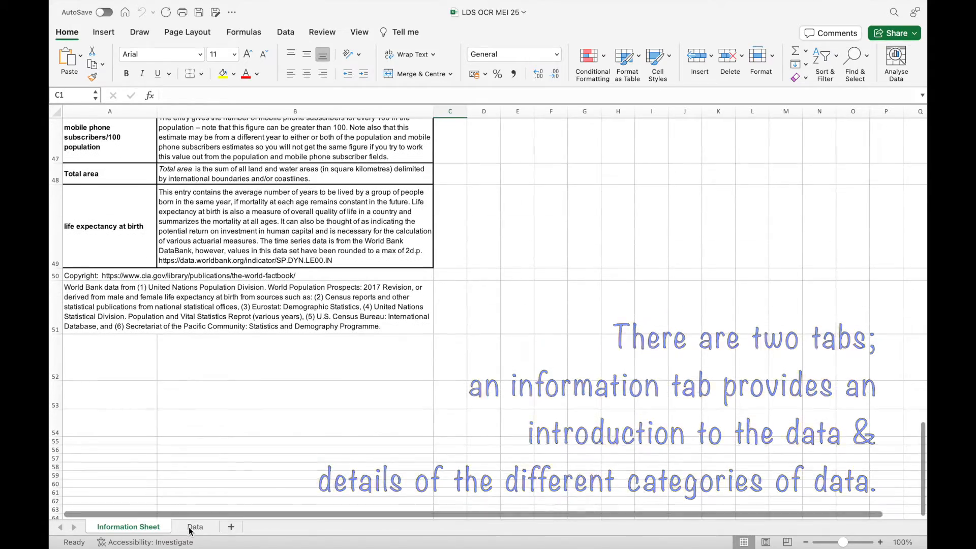
{"action": "left_click", "coordinate": [195, 526]}
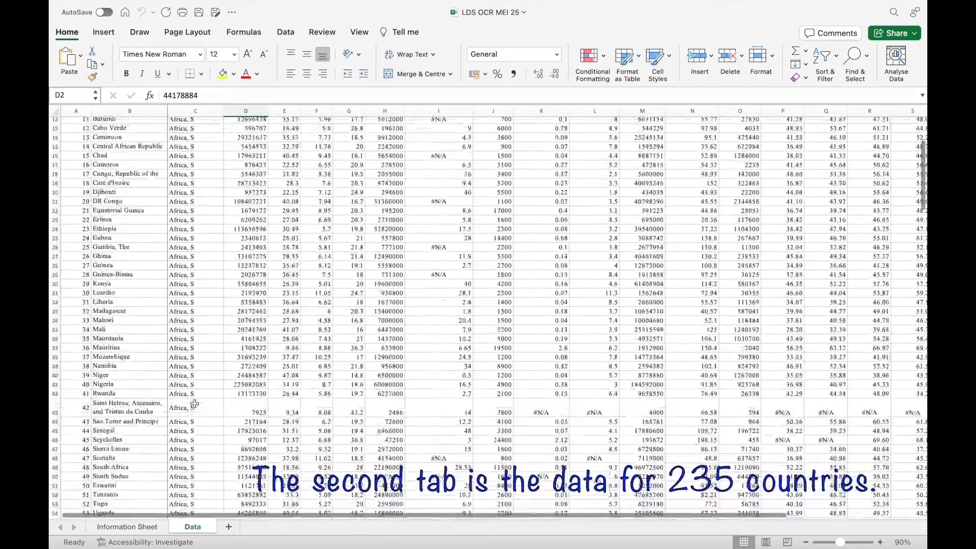
{"action": "scroll", "scroll_direction": "down", "scroll_amount": 3}
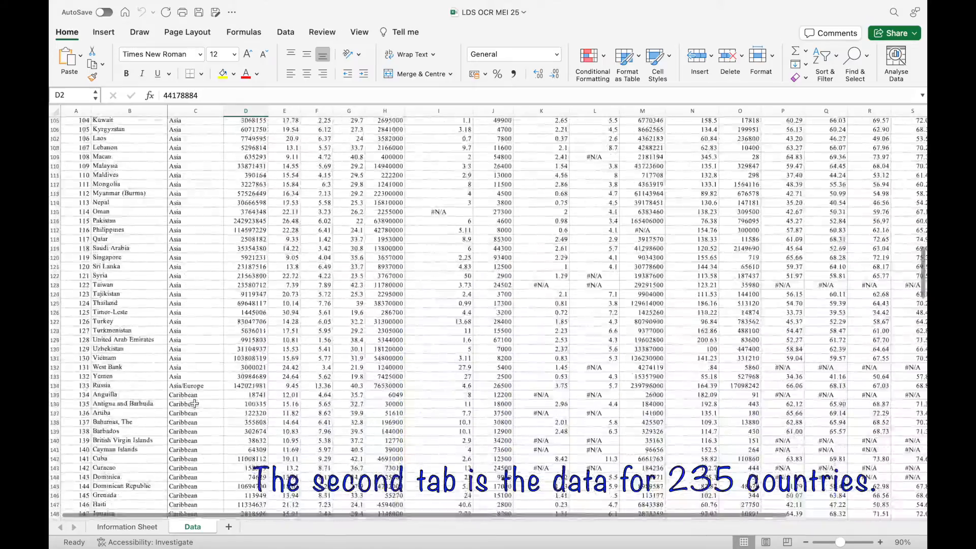
{"action": "scroll", "scroll_direction": "down", "scroll_amount": 3}
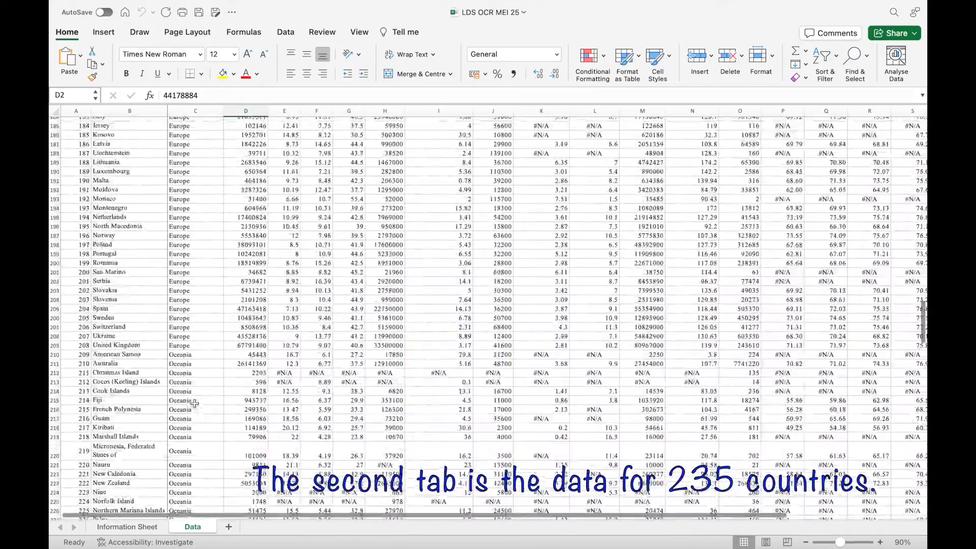
{"action": "left_click", "coordinate": [127, 527]}
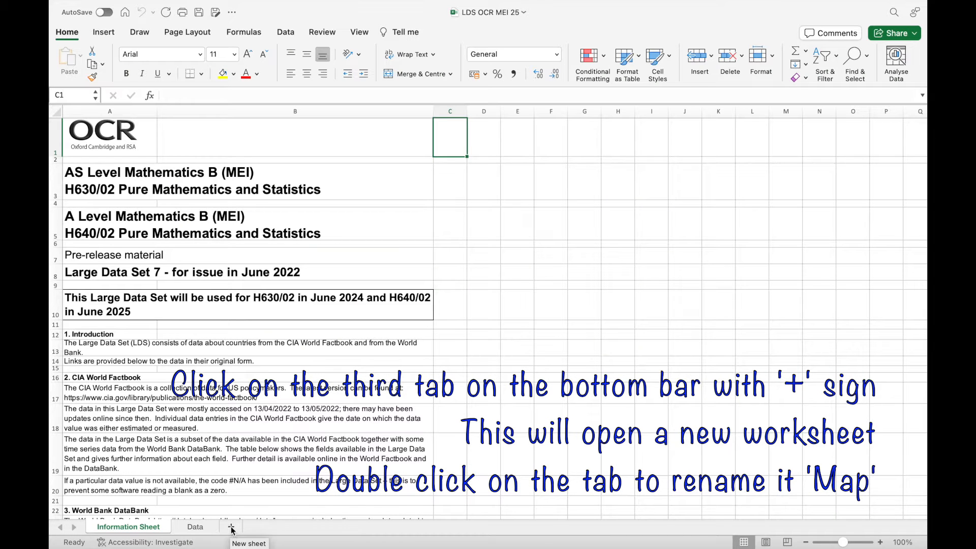
- Add a new worksheet after Data and name it Map
{"action": "left_click", "coordinate": [231, 527]}
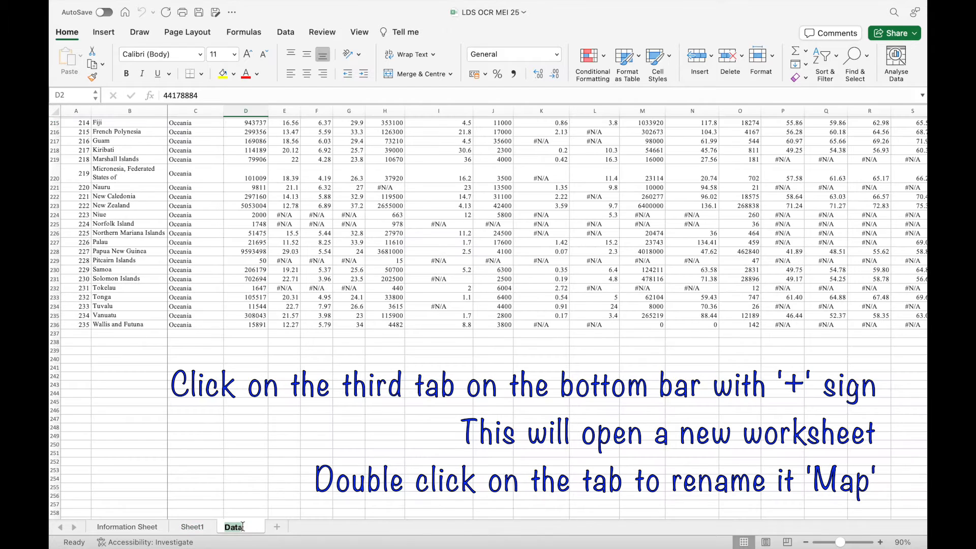
{"action": "left_click", "coordinate": [192, 527]}
{"action": "type", "text": "Map"}
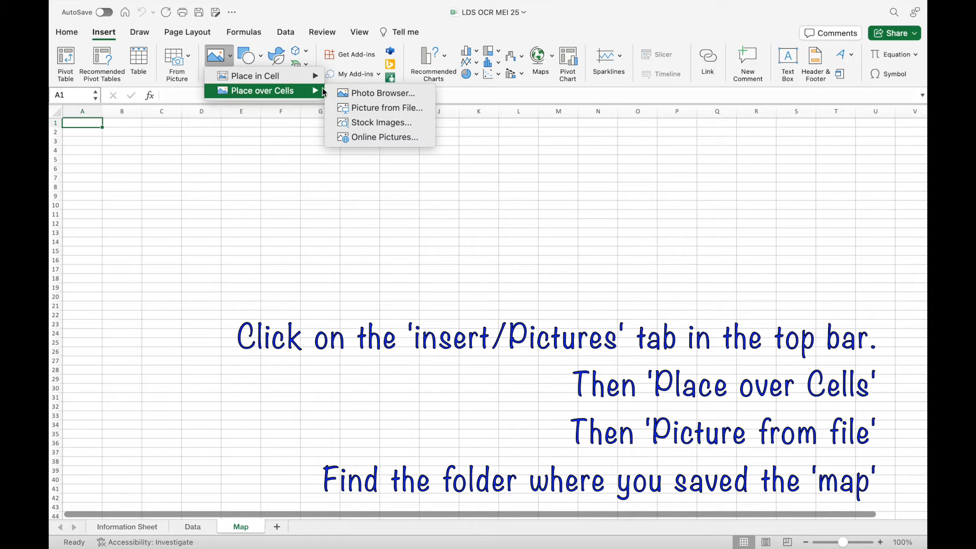
- Insert the saved world regions map image over the Map sheet's cells
{"action": "left_click", "coordinate": [384, 107]}
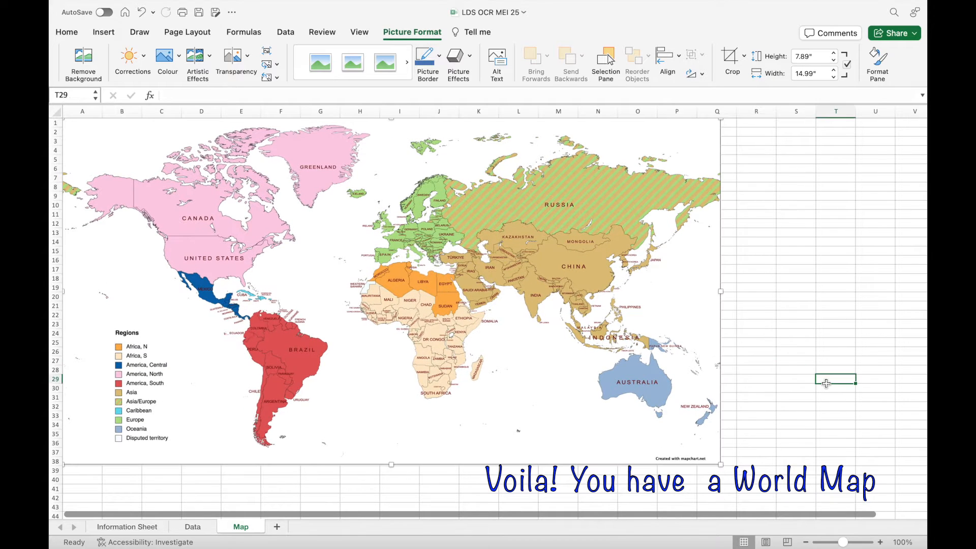
{"action": "left_click", "coordinate": [193, 527]}
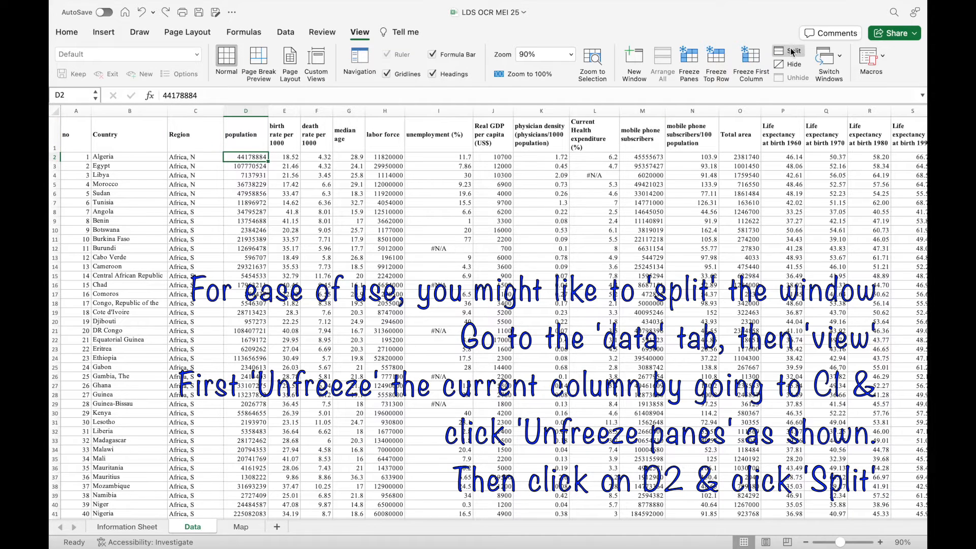
- Split the Data sheet into panes at D2, select C2, then view the Map sheet
{"action": "left_click", "coordinate": [792, 53]}
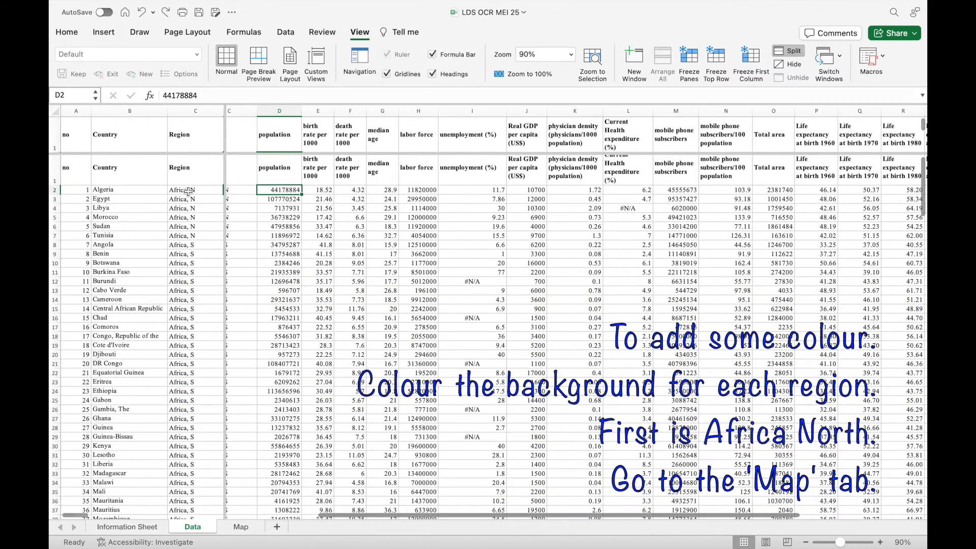
{"action": "left_click", "coordinate": [195, 189]}
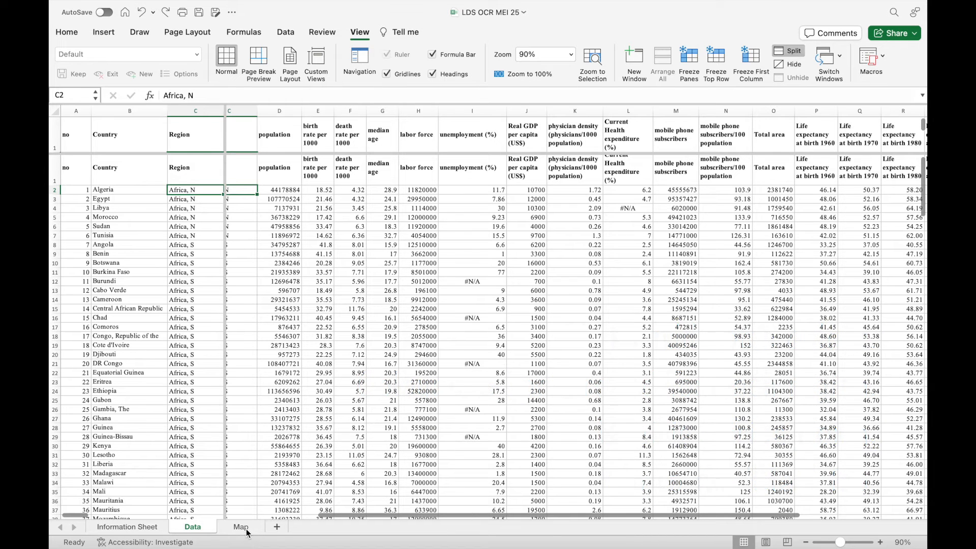
{"action": "left_click", "coordinate": [241, 527]}
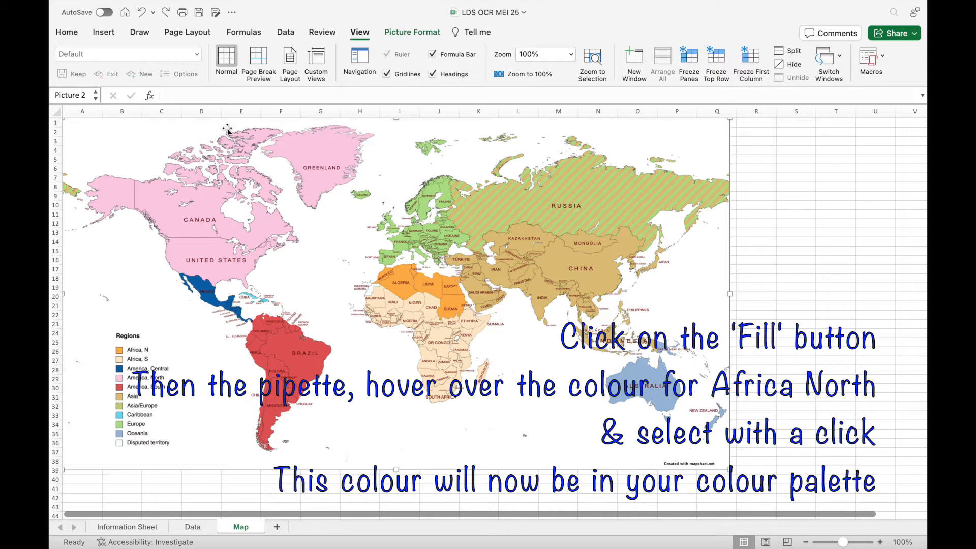
- Eyedrop the Africa, N legend orange into Fill Colour's recent colours, then return to Data
{"action": "left_click", "coordinate": [67, 31]}
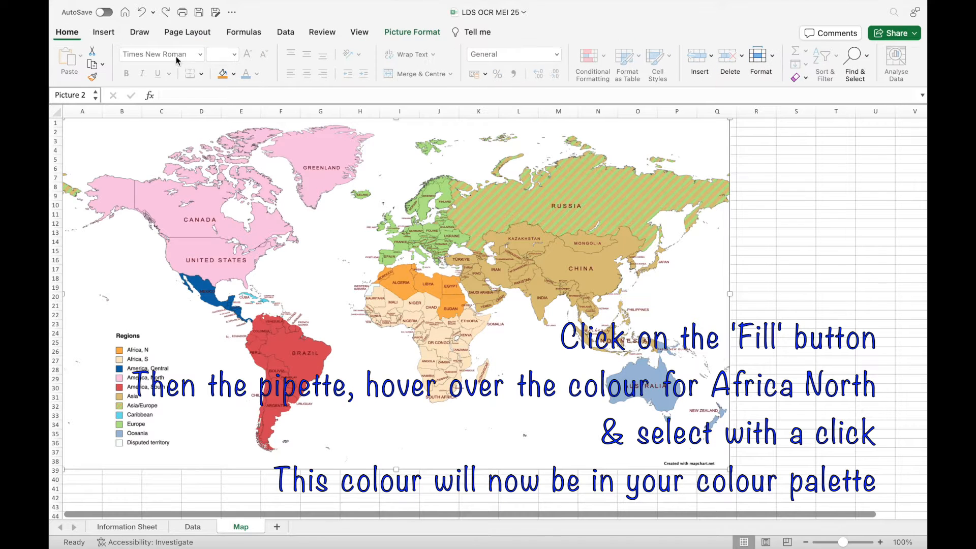
{"action": "left_click", "coordinate": [233, 73]}
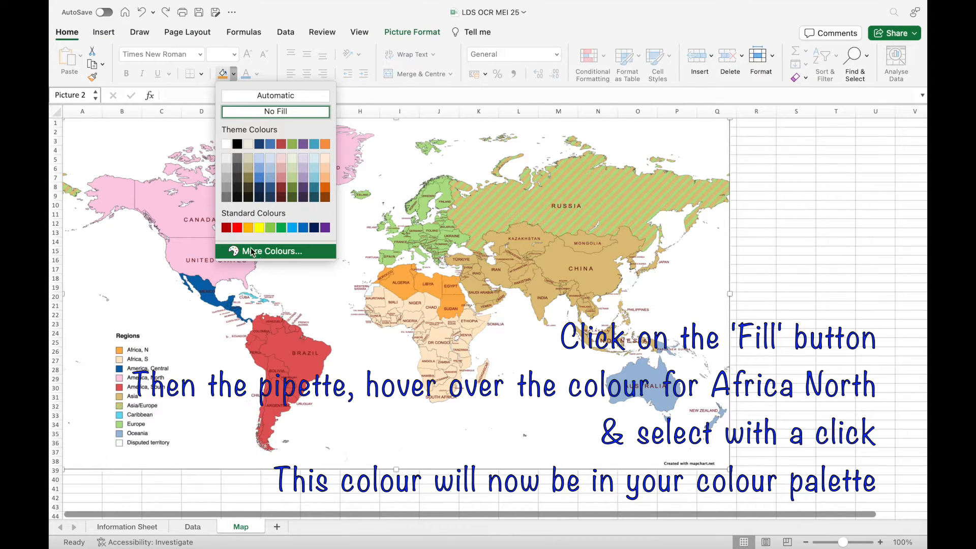
{"action": "left_click", "coordinate": [272, 251]}
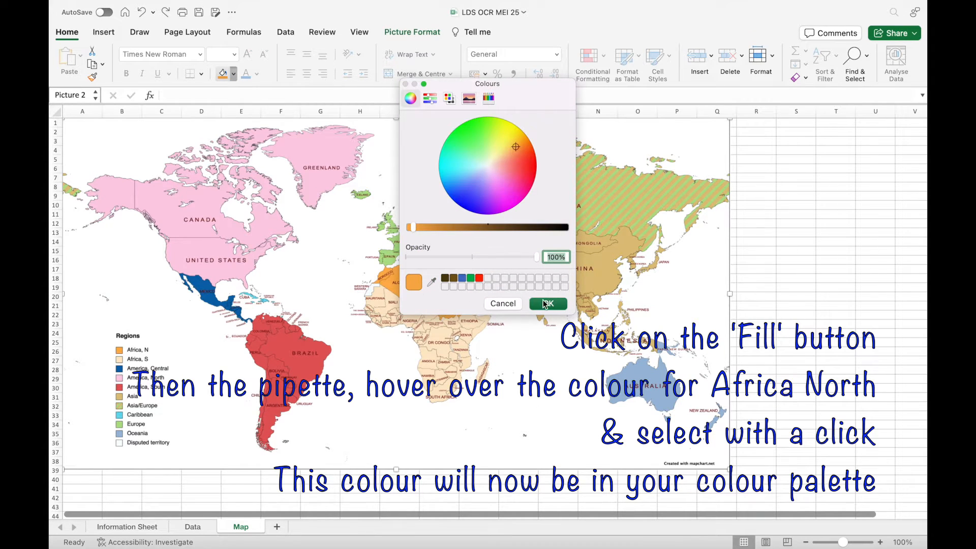
{"action": "left_click", "coordinate": [547, 304]}
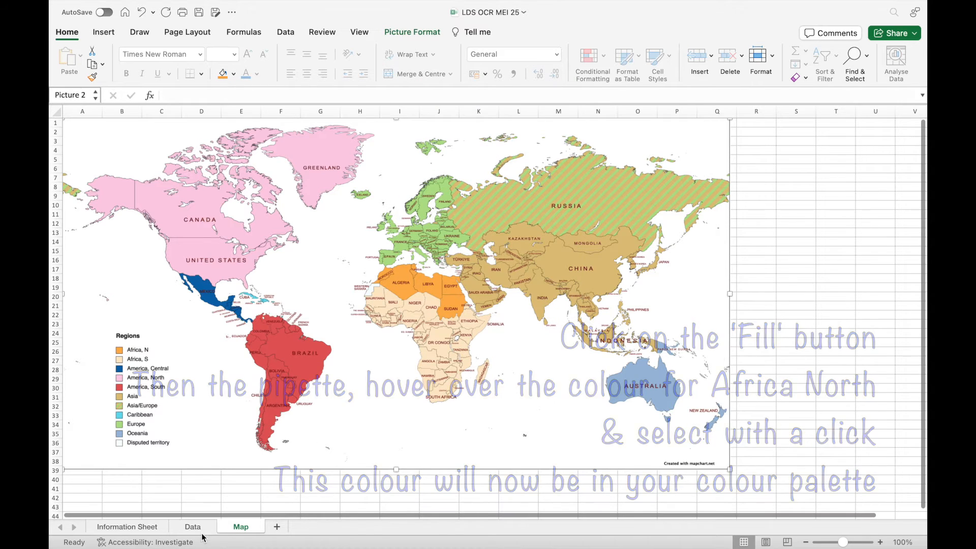
{"action": "left_click", "coordinate": [192, 527]}
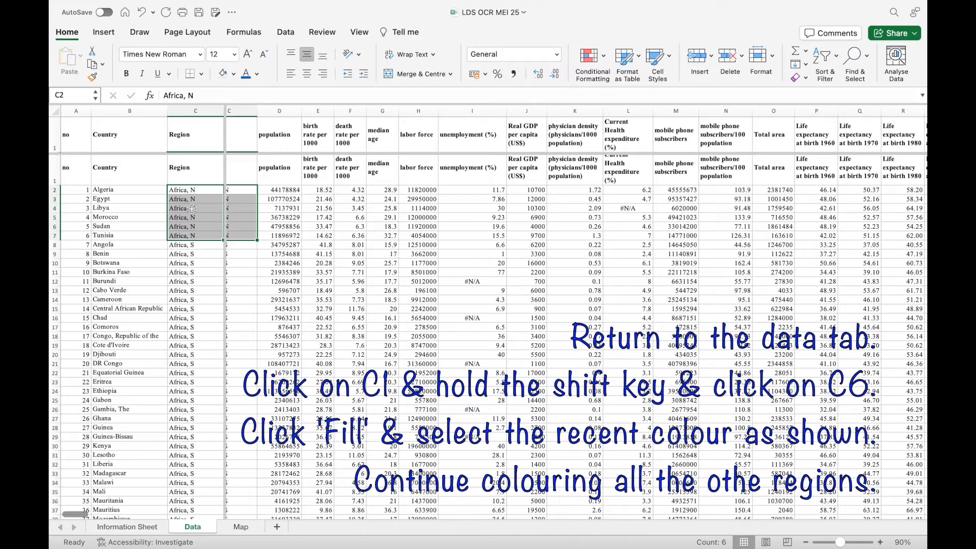
- Fill the Africa, N cells C1:C6 with the recent orange swatch
{"action": "left_click", "coordinate": [232, 74]}
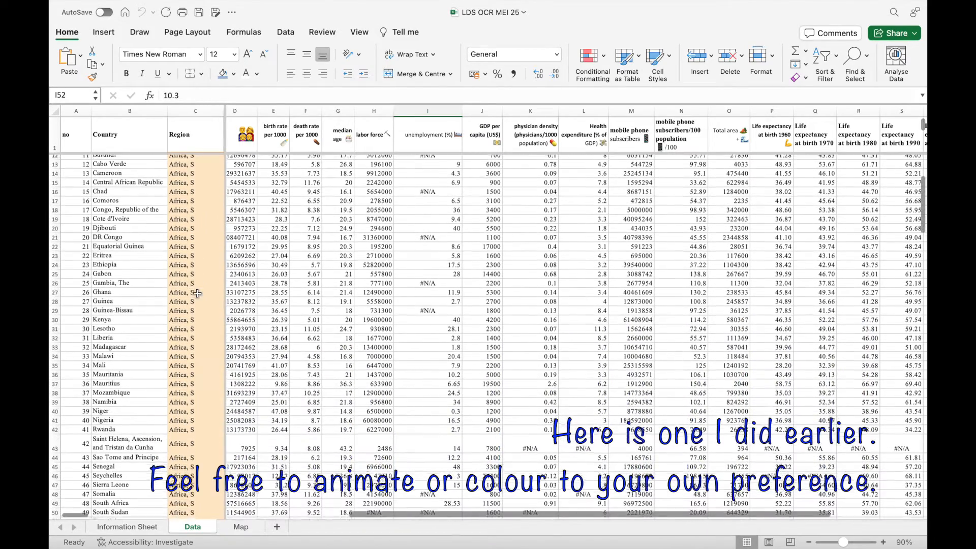
- Scroll through the Region column to check every region's fill colour through Oceania
{"action": "scroll", "scroll_direction": "down", "scroll_amount": 3}
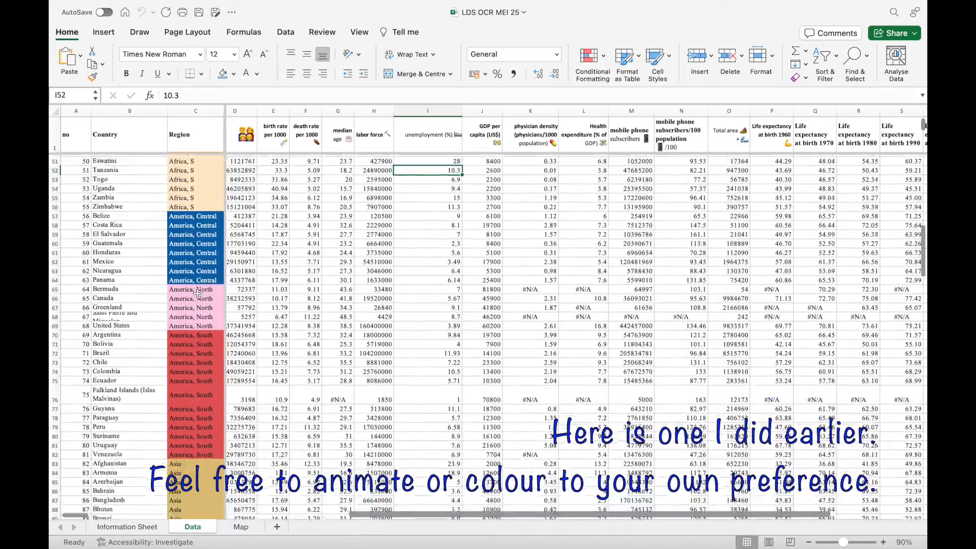
{"action": "scroll", "scroll_direction": "down", "scroll_amount": 3}
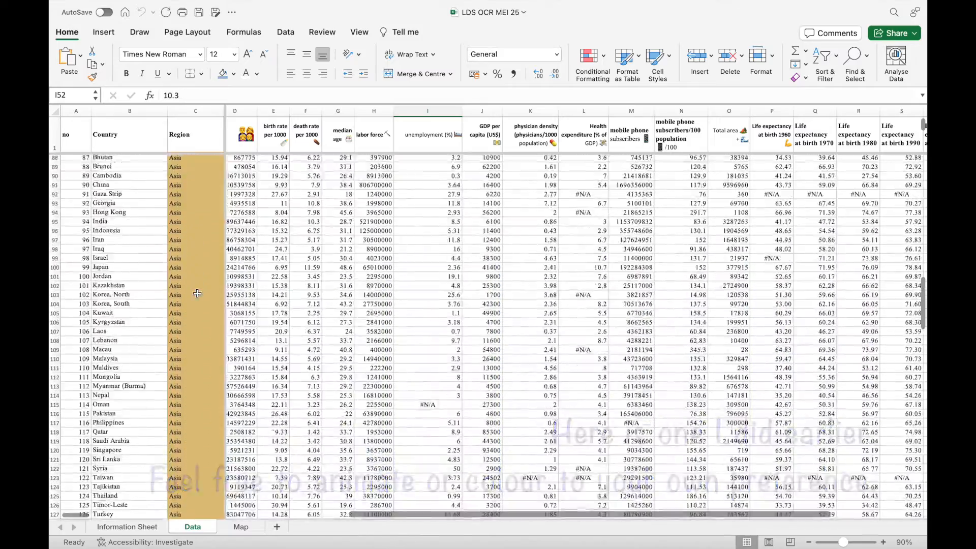
{"action": "scroll", "scroll_direction": "down", "scroll_amount": 3}
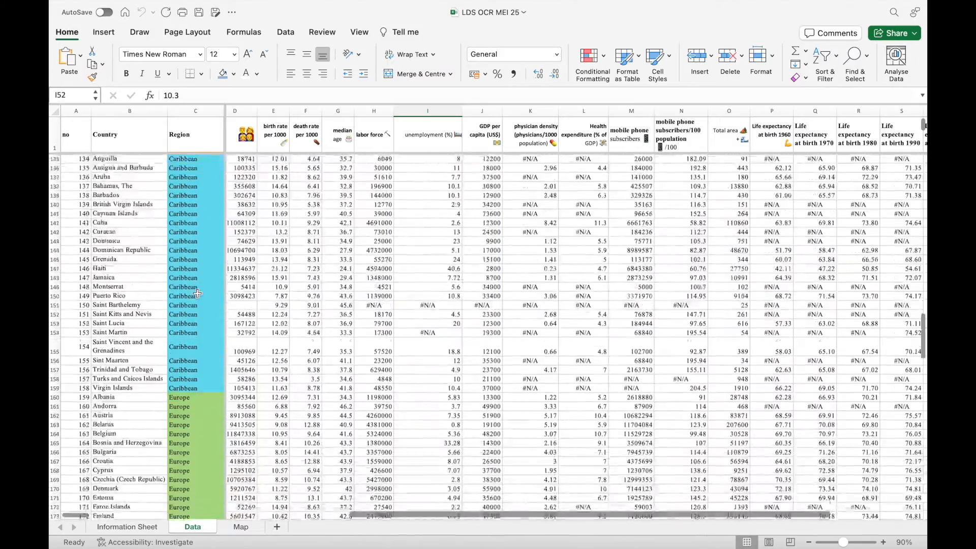
{"action": "scroll", "scroll_direction": "down", "scroll_amount": 3}
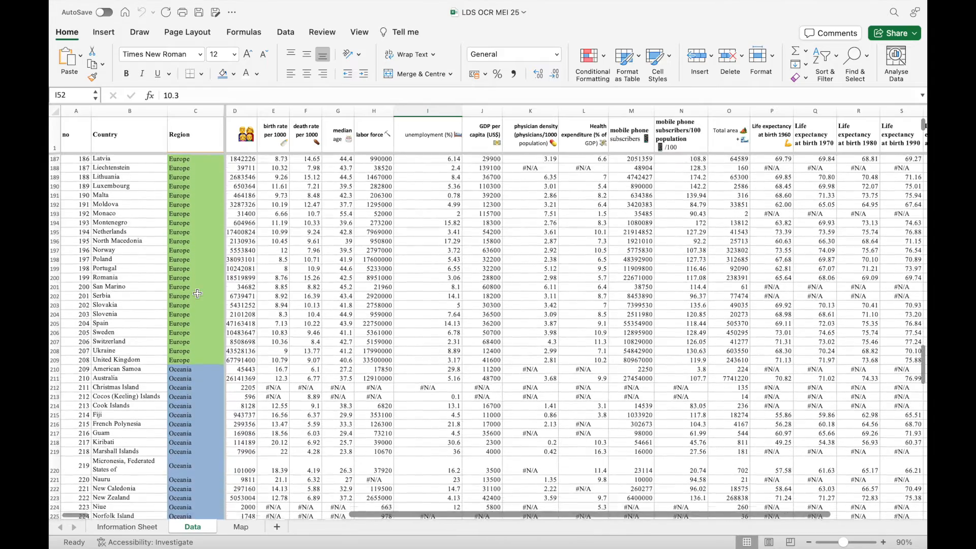
{"action": "scroll", "scroll_direction": "down", "scroll_amount": 3}
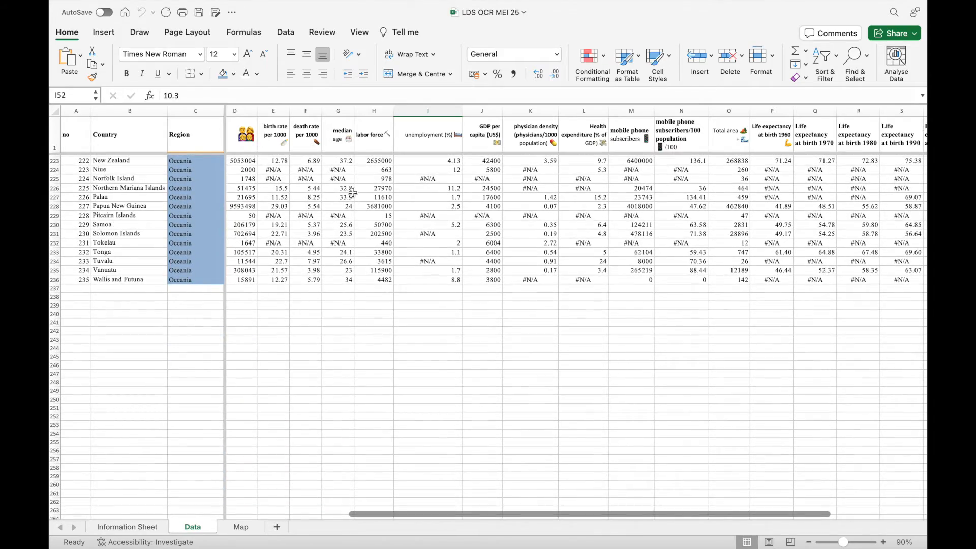
{"action": "scroll", "scroll_direction": "right", "scroll_amount": 3}
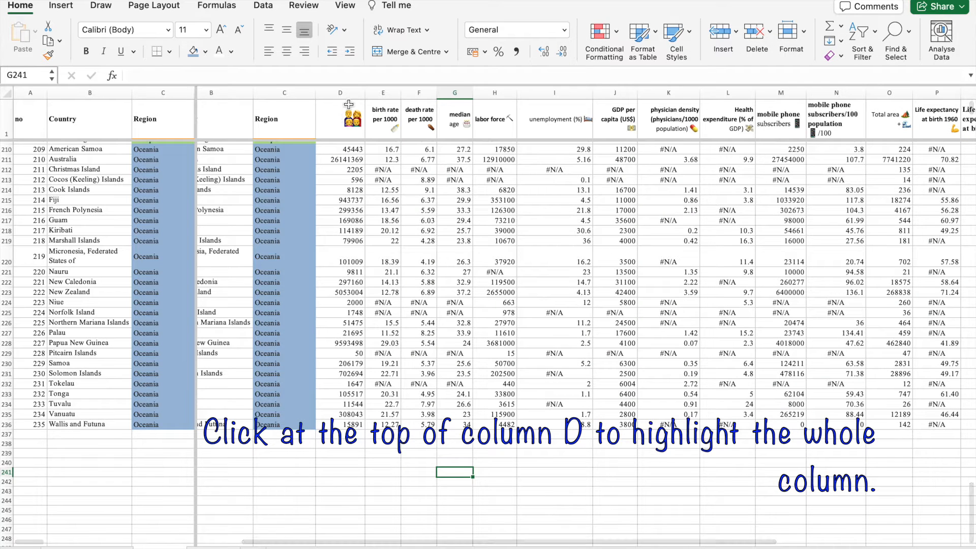
- Format population column D as Number with 0 decimal places and a 1000 separator
{"action": "left_click", "coordinate": [340, 92]}
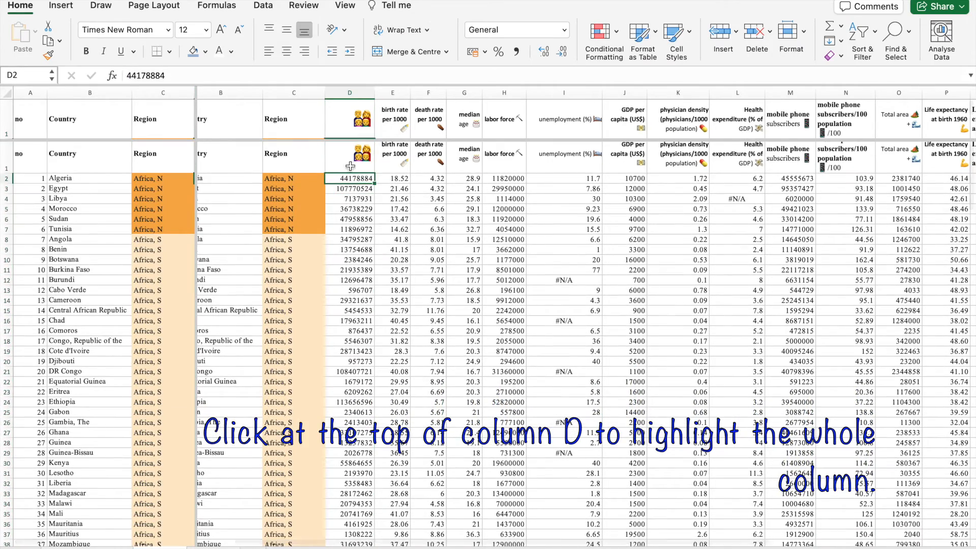
{"action": "left_click", "coordinate": [563, 29]}
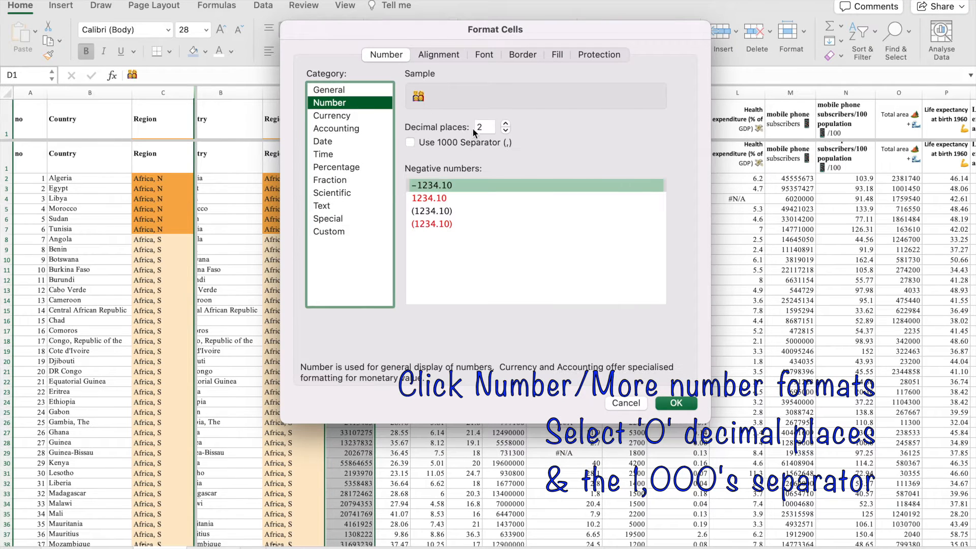
{"action": "left_click", "coordinate": [410, 141]}
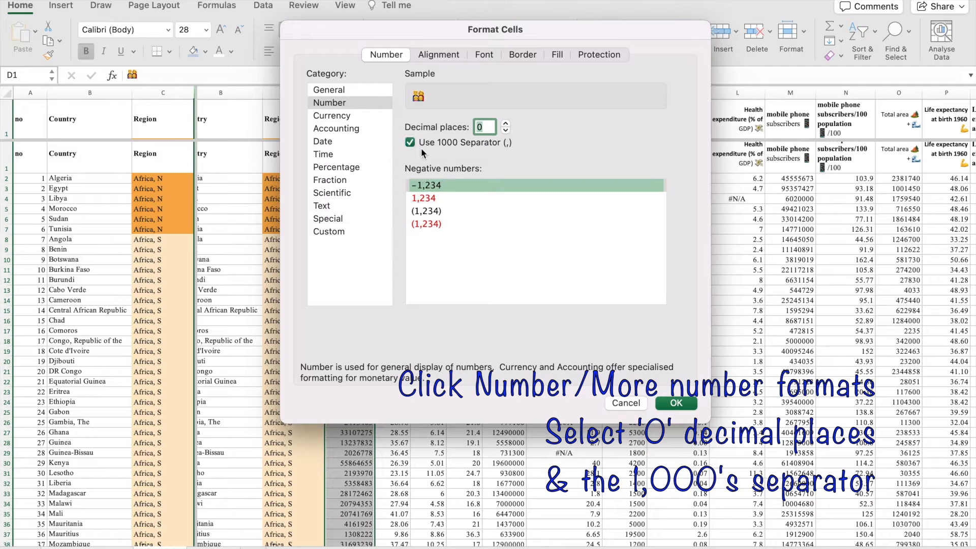
{"action": "left_click", "coordinate": [675, 403]}
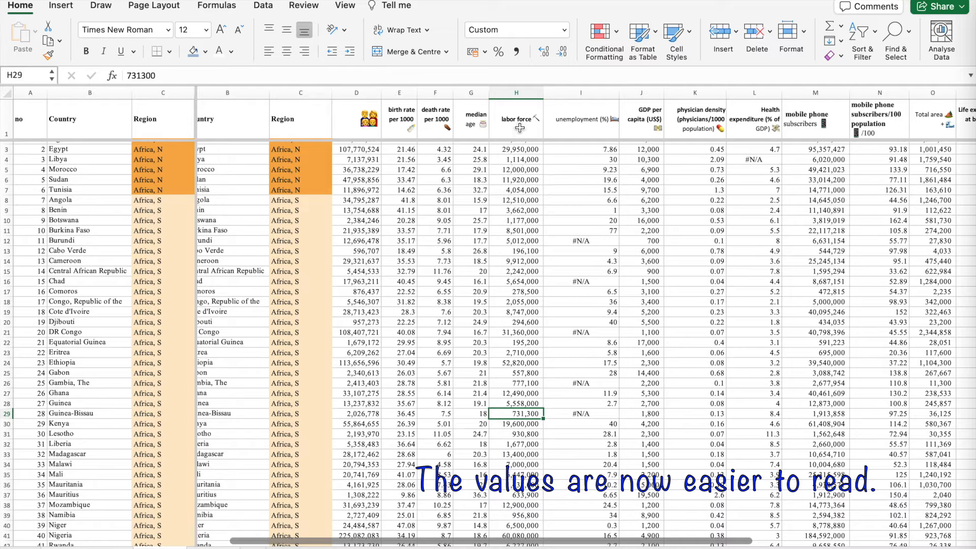
- Apply the 0-decimal comma Number format to columns H, J, M and O
{"action": "left_click", "coordinate": [641, 118]}
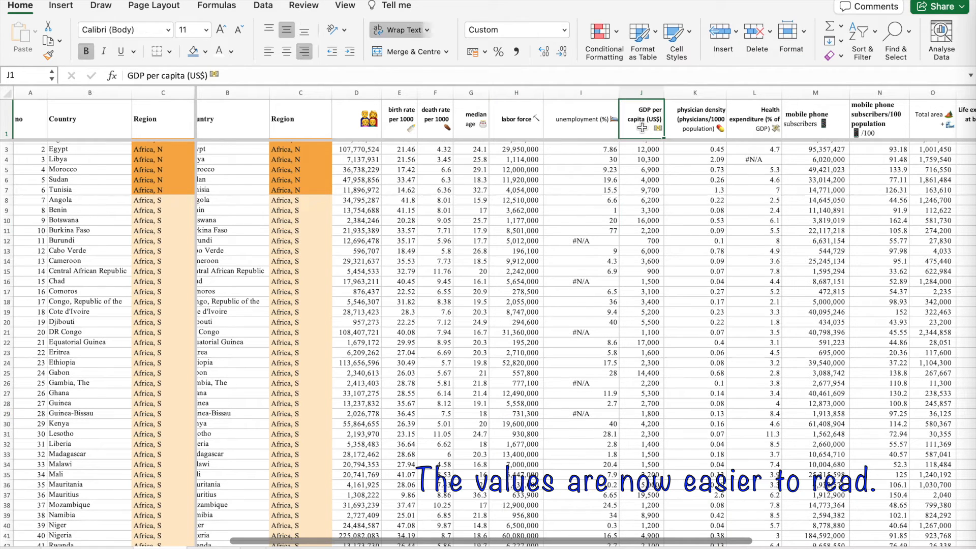
{"action": "left_click", "coordinate": [640, 92]}
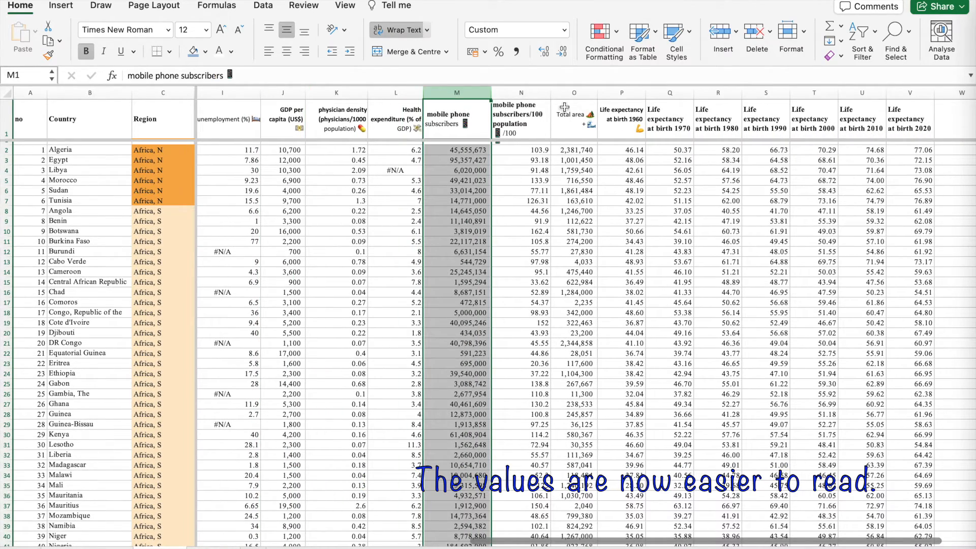
{"action": "left_click", "coordinate": [574, 92]}
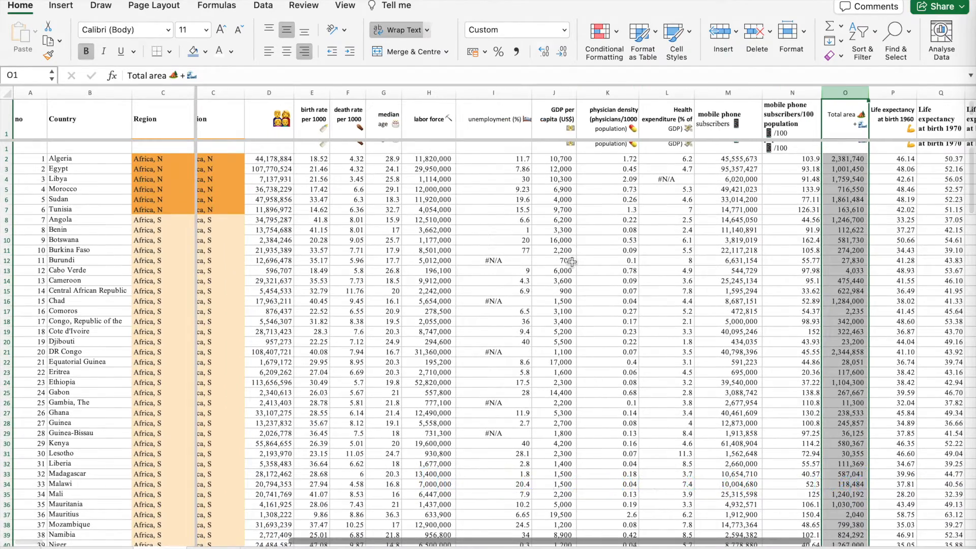
{"action": "left_click", "coordinate": [607, 300]}
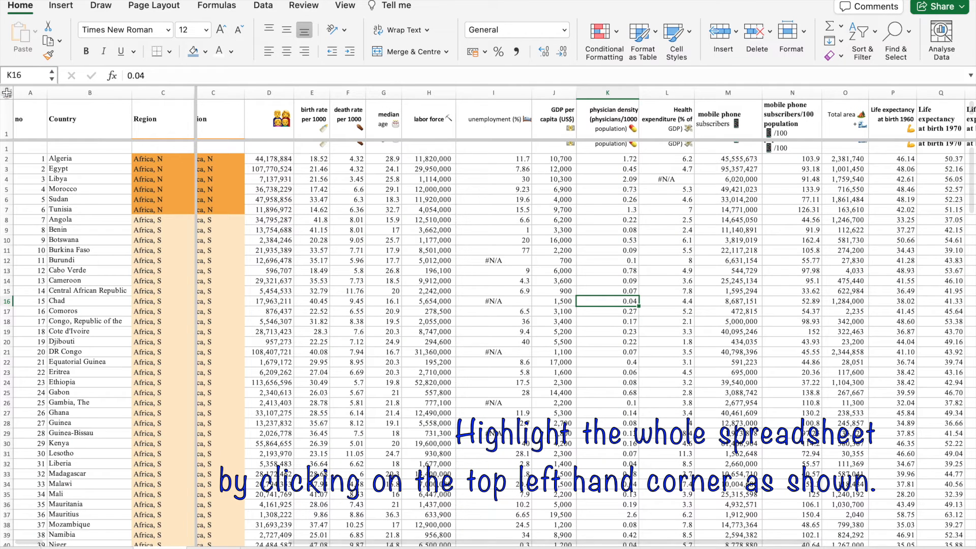
- Replace all 437 #N/A entries on the whole sheet with blanks and close Find & Replace
{"action": "left_click", "coordinate": [7, 92]}
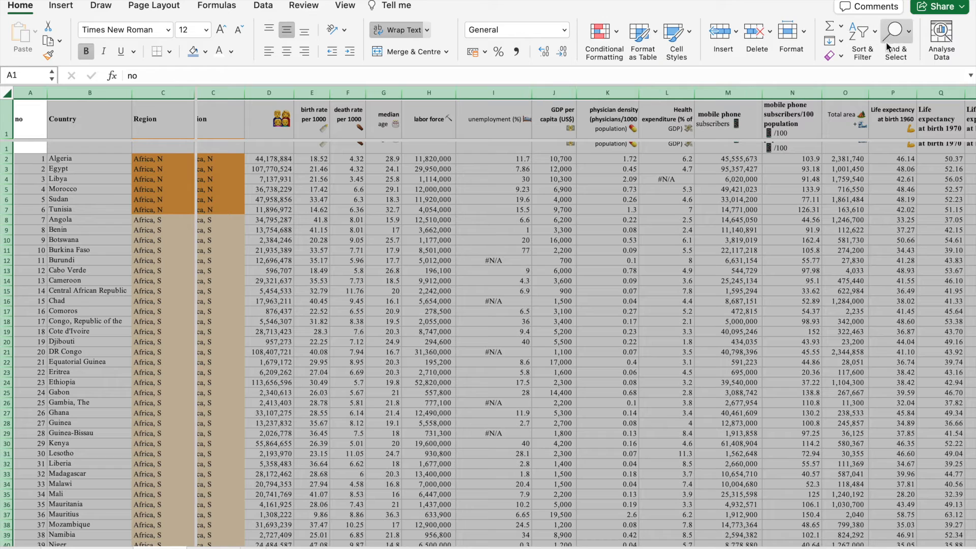
{"action": "left_click", "coordinate": [895, 41]}
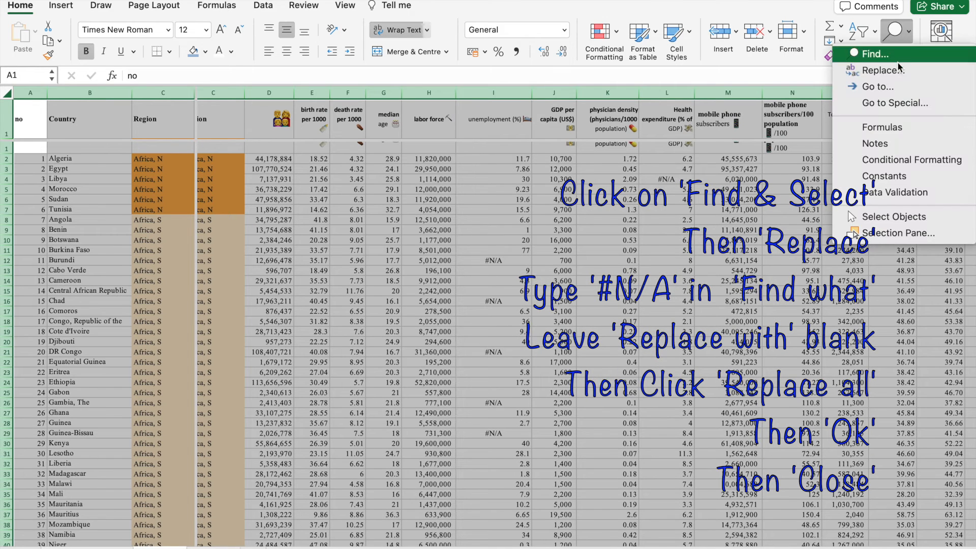
{"action": "left_click", "coordinate": [881, 70]}
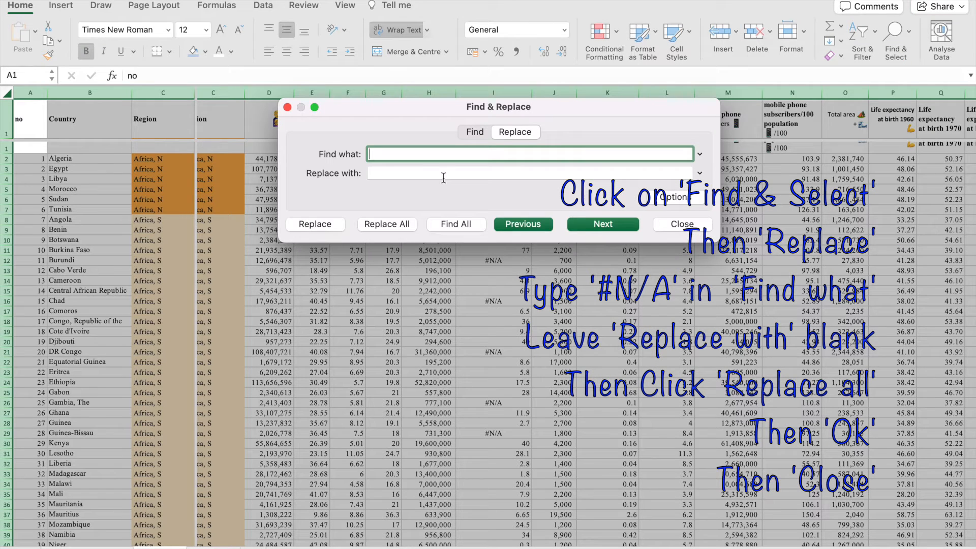
{"action": "type", "text": "#"}
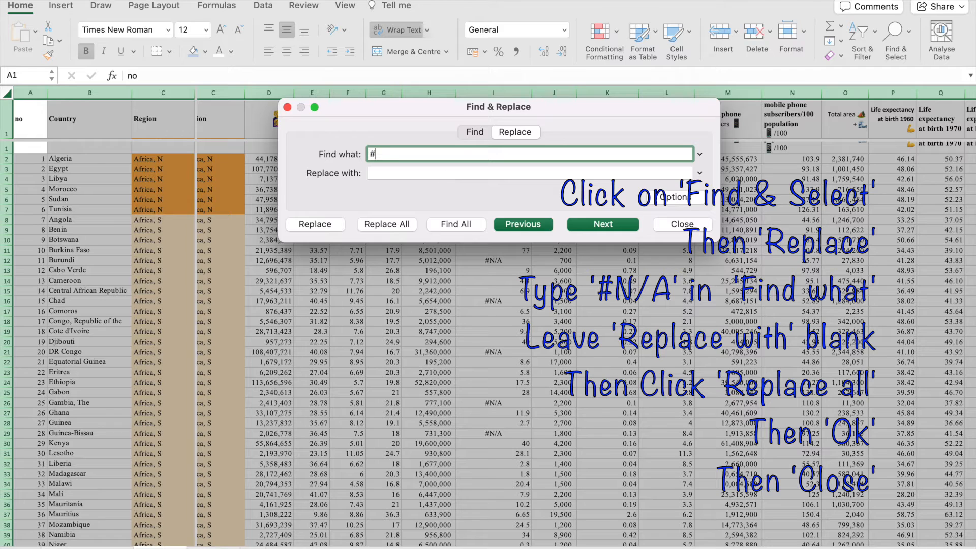
{"action": "type", "text": "N/A"}
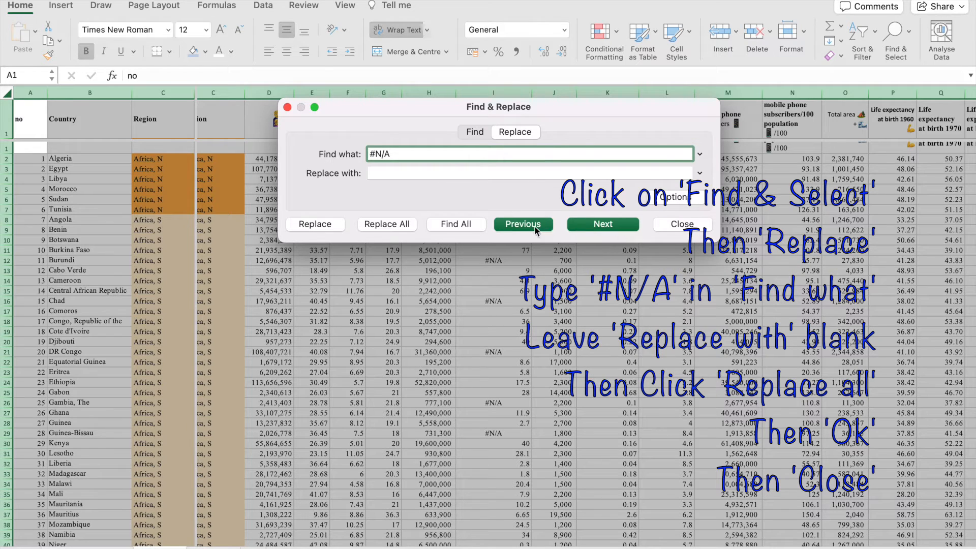
{"action": "left_click", "coordinate": [386, 224]}
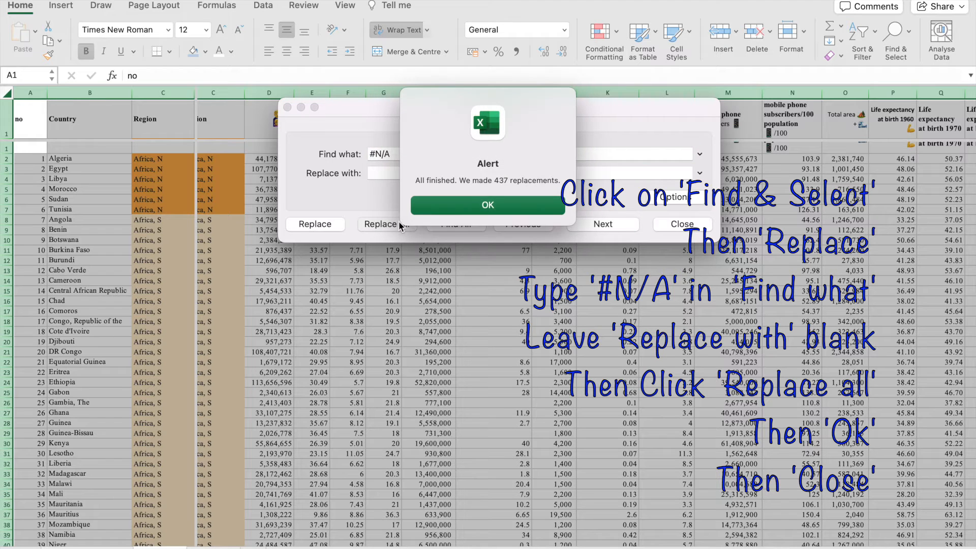
{"action": "left_click", "coordinate": [487, 205]}
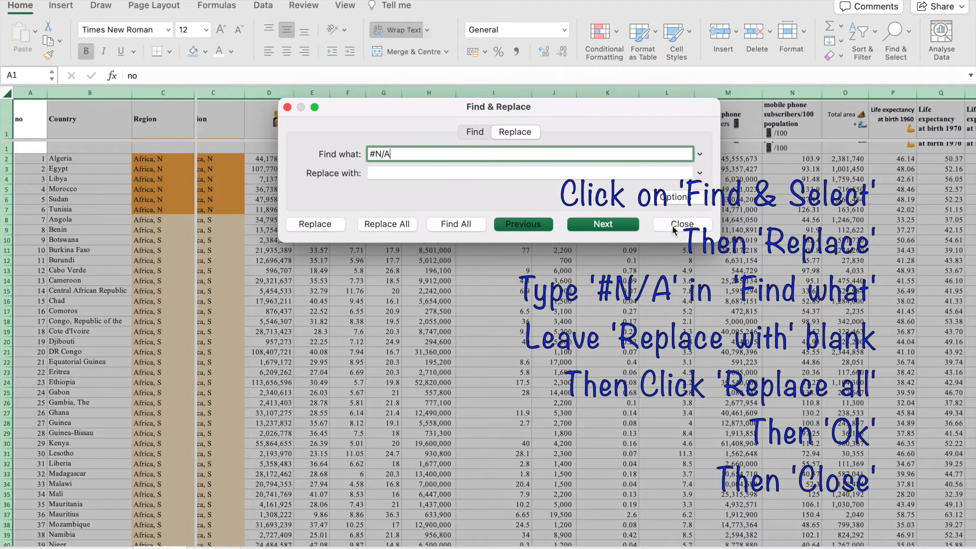
{"action": "left_click", "coordinate": [682, 224]}
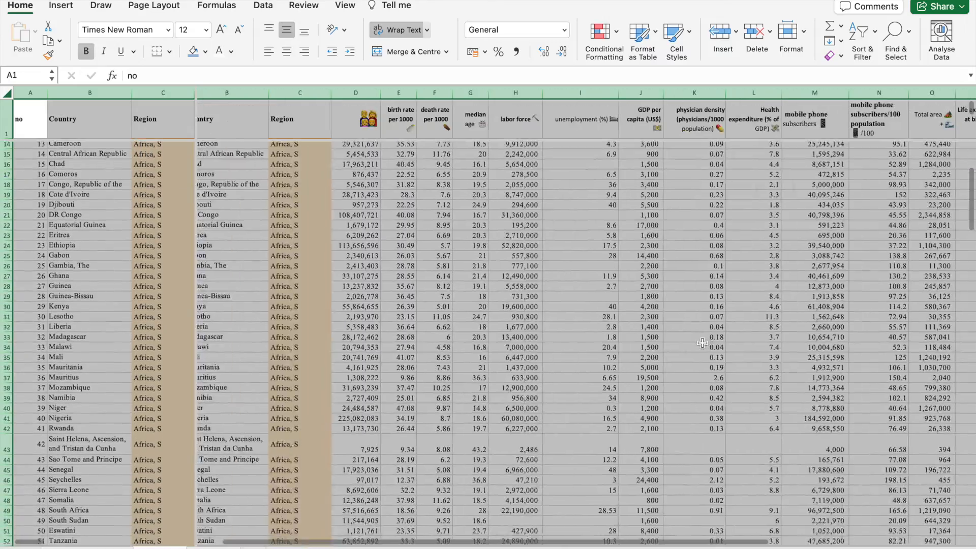
- Enter =min(D2:D236) in D237 below the data, returning 50
{"action": "scroll", "scroll_direction": "down", "scroll_amount": 3}
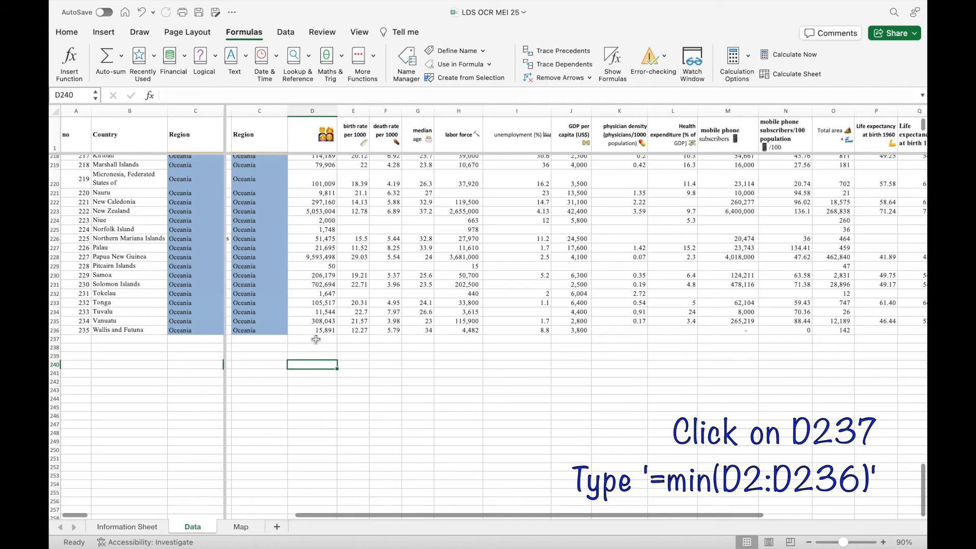
{"action": "type", "text": "=min"}
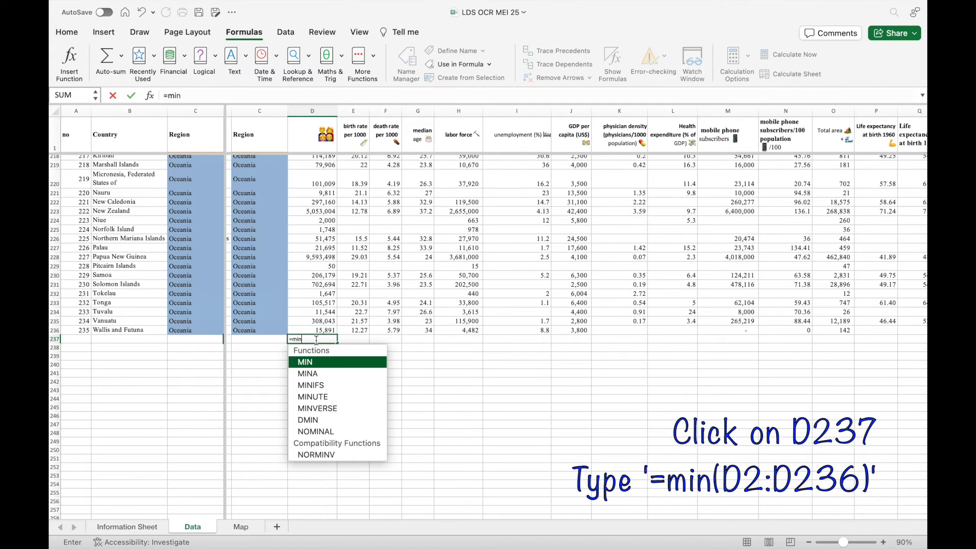
{"action": "type", "text": "("}
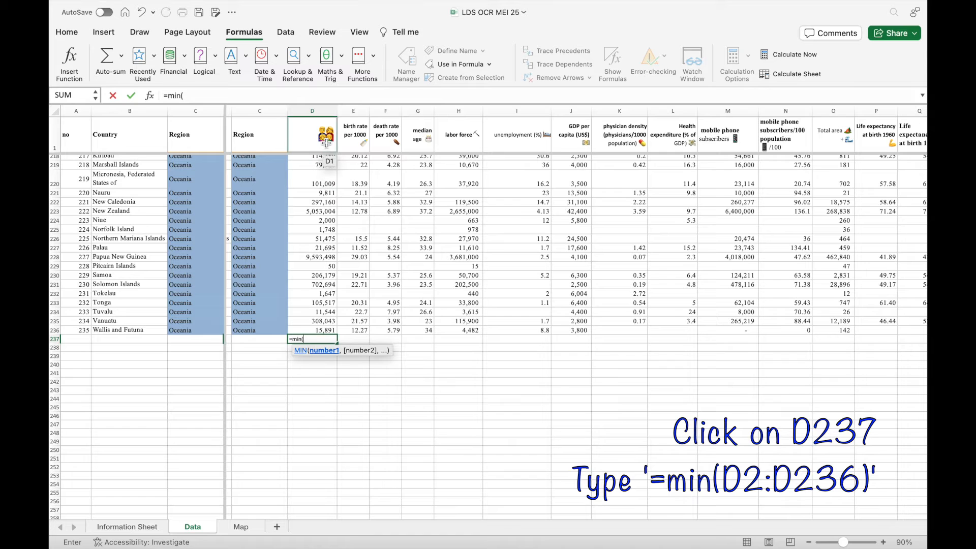
{"action": "type", "text": "D2"}
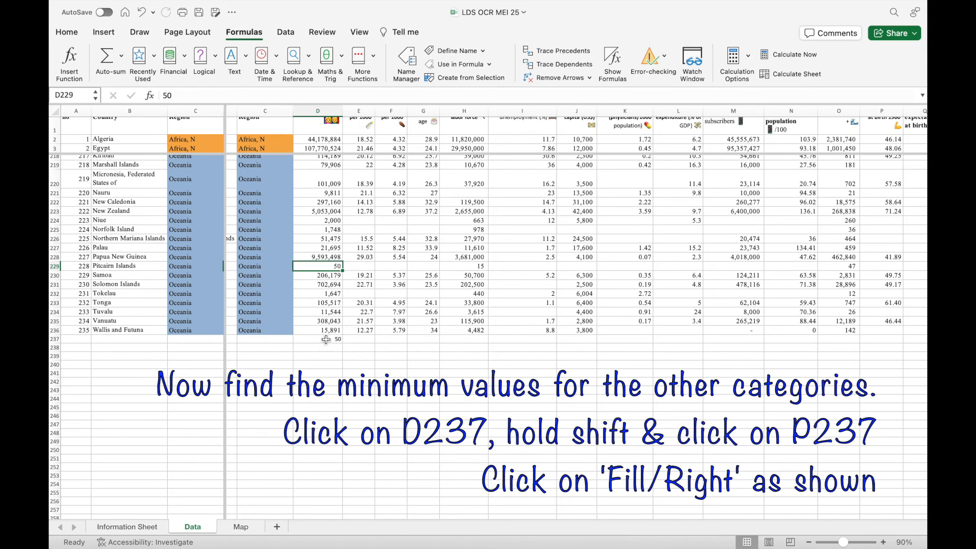
- Fill the D237 MIN formula right across row 237 through column P
{"action": "left_click", "coordinate": [317, 339]}
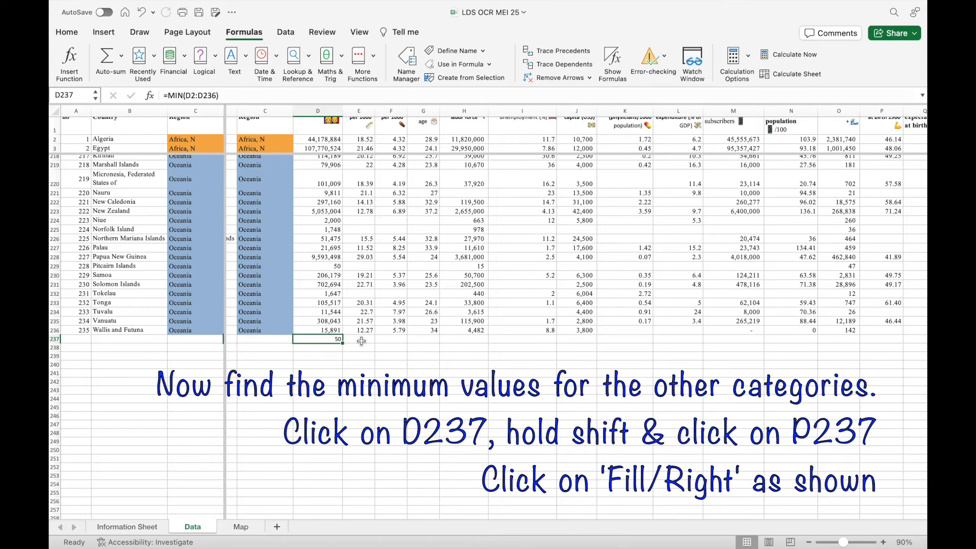
{"action": "scroll", "scroll_direction": "right", "scroll_amount": 3}
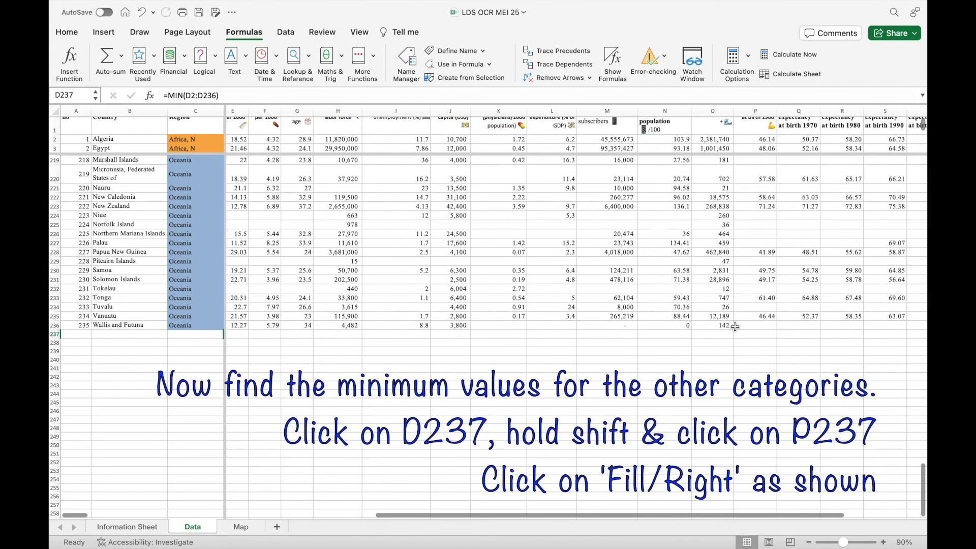
{"action": "left_click_drag", "start_coordinate": [243, 335], "coordinate": [754, 335]}
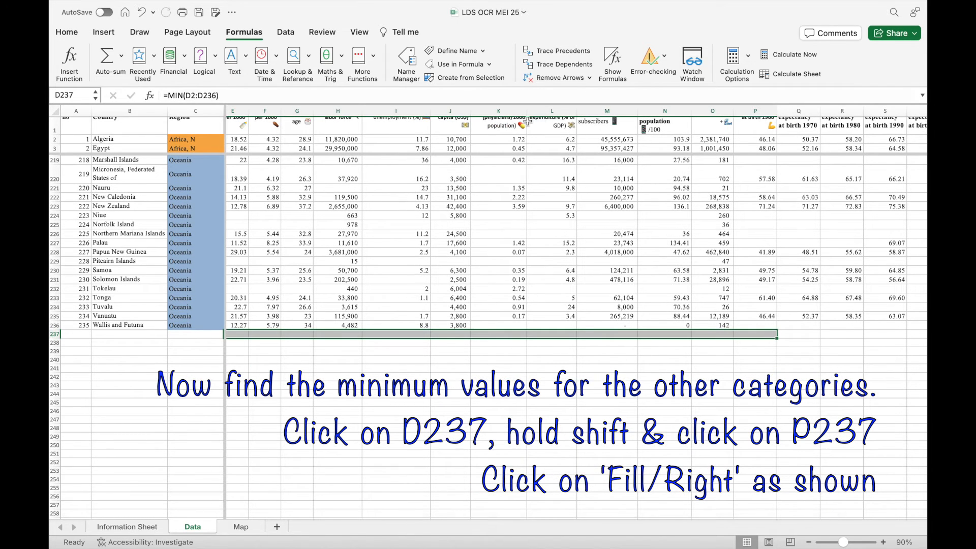
{"action": "left_click", "coordinate": [66, 32]}
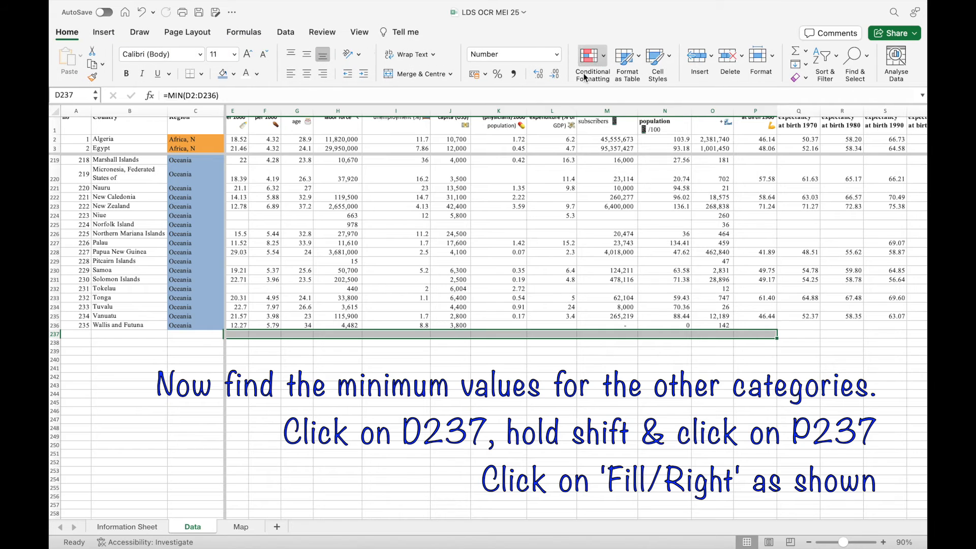
{"action": "left_click", "coordinate": [803, 55]}
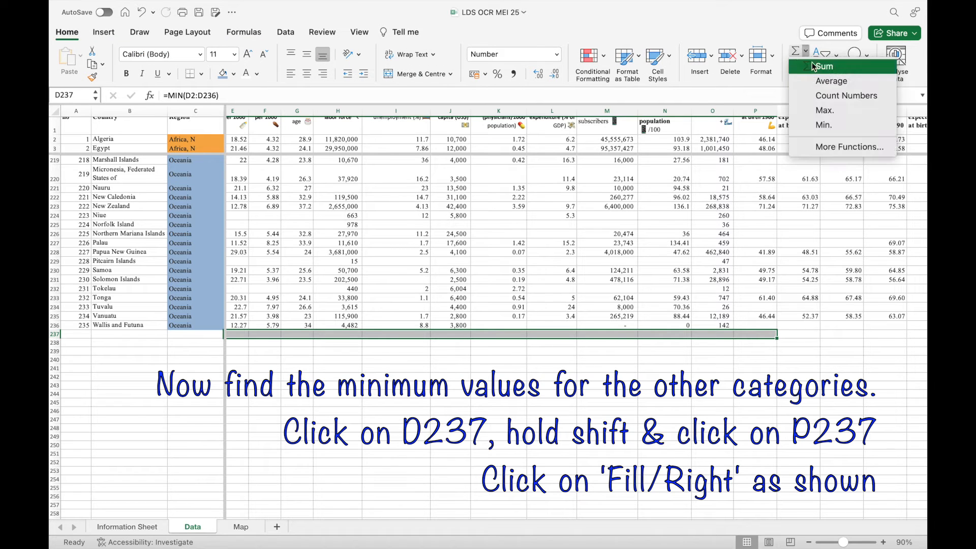
{"action": "left_click", "coordinate": [799, 64]}
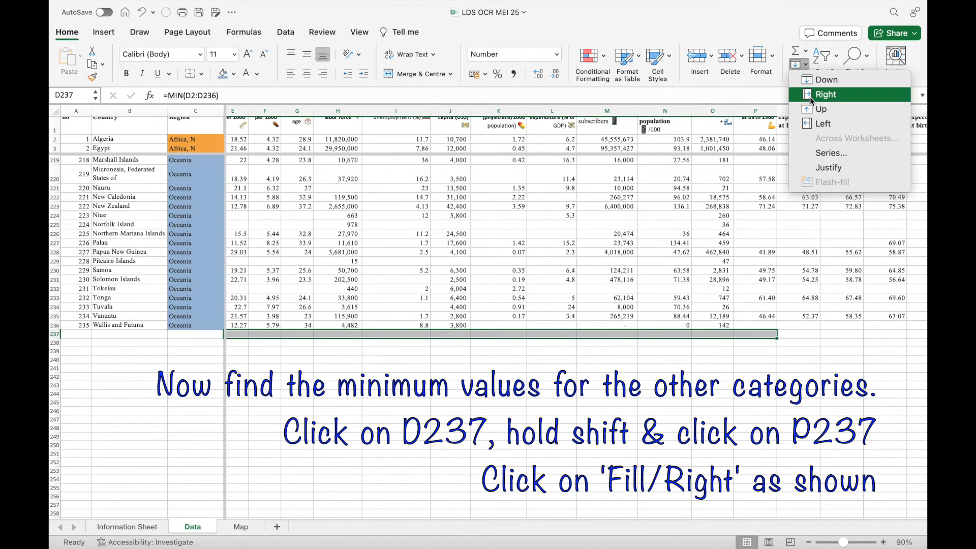
{"action": "left_click", "coordinate": [825, 94]}
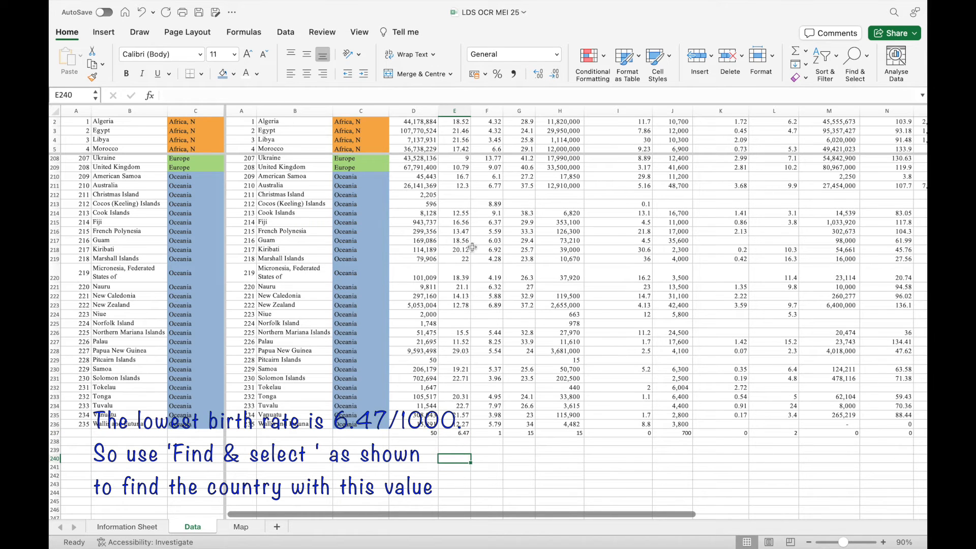
- Search the sheet for the lowest birth rate value, 6.47
{"action": "left_click", "coordinate": [855, 59]}
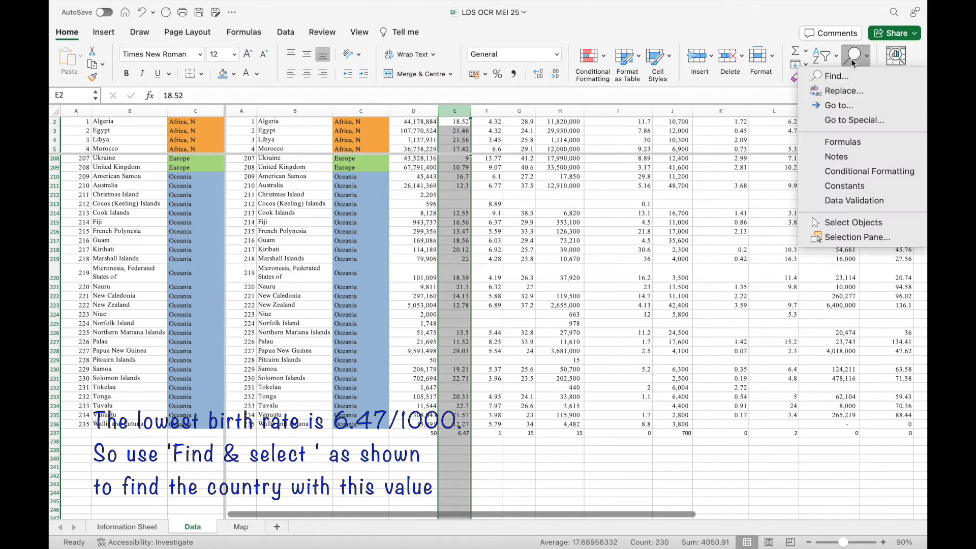
{"action": "left_click", "coordinate": [837, 75]}
{"action": "type", "text": "6"}
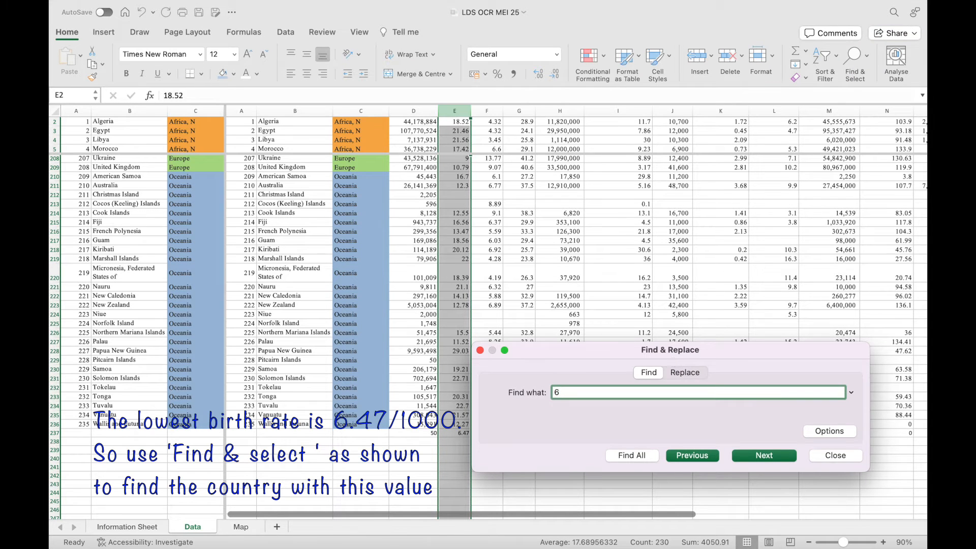
{"action": "type", "text": ".47"}
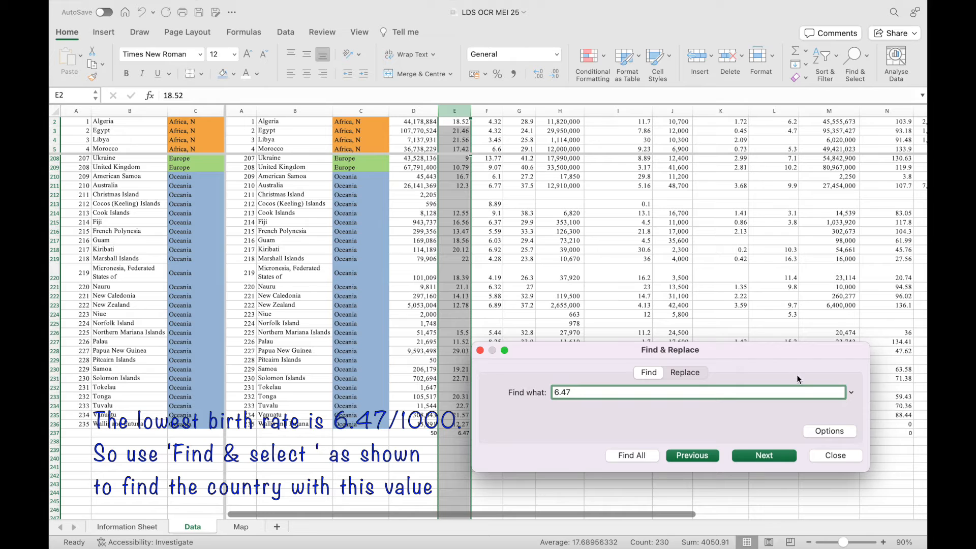
{"action": "left_click", "coordinate": [763, 455]}
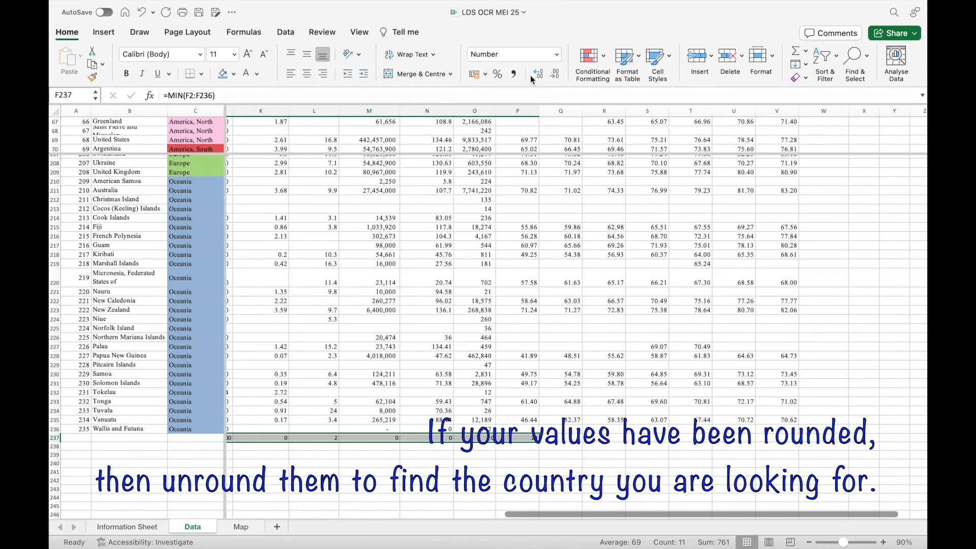
- Increase the row 237 minimums to two decimal places, then inspect cell N236
{"action": "left_click", "coordinate": [538, 73]}
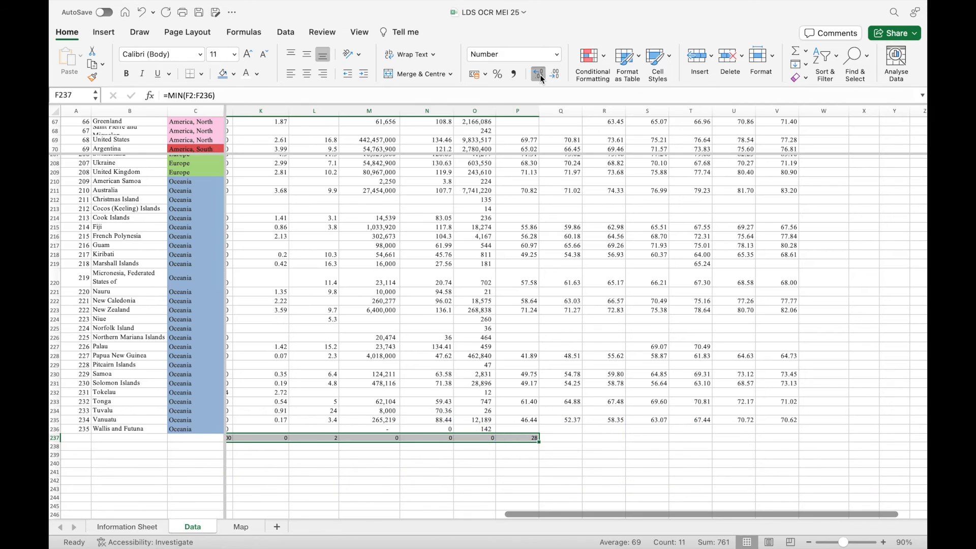
{"action": "left_click", "coordinate": [537, 74]}
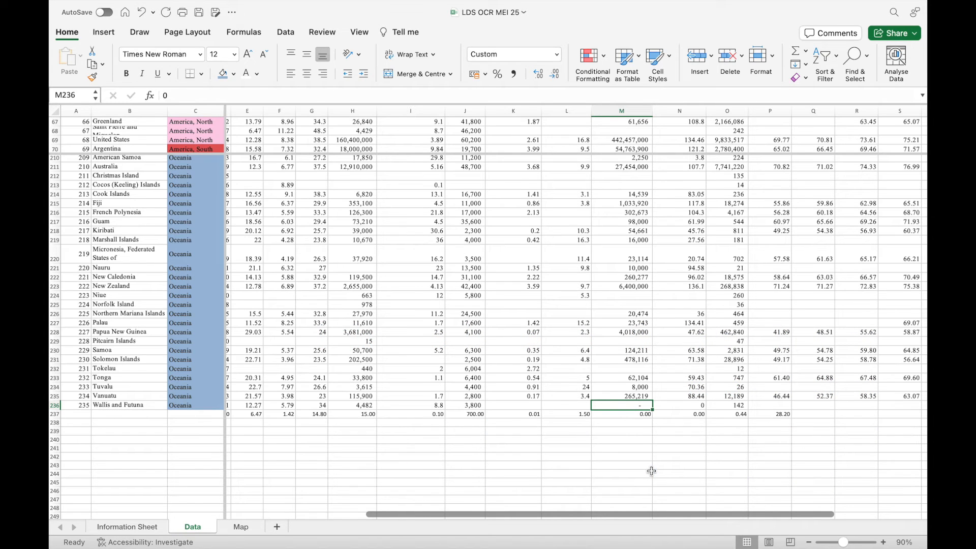
{"action": "left_click", "coordinate": [679, 405]}
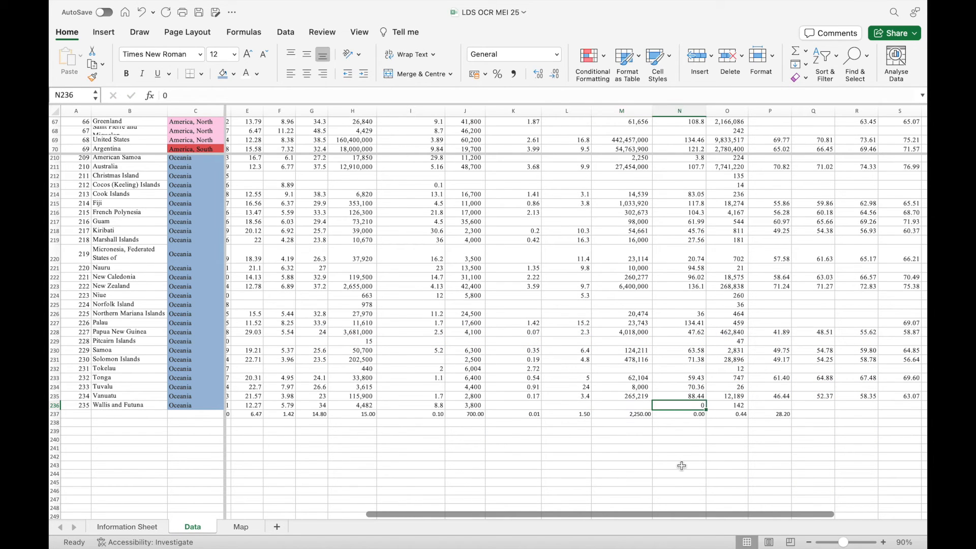